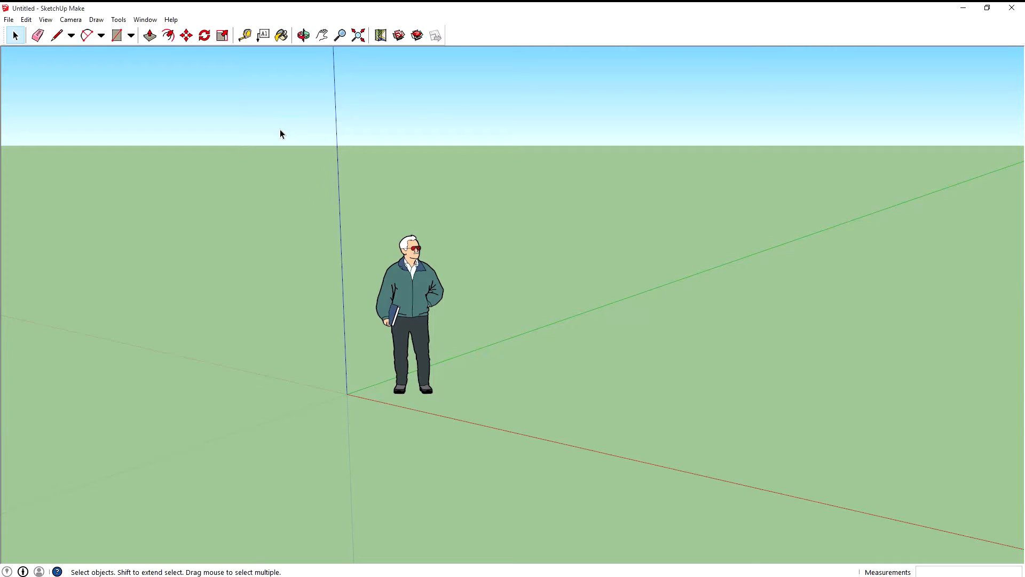
pyautogui.moveTo(274, 144)
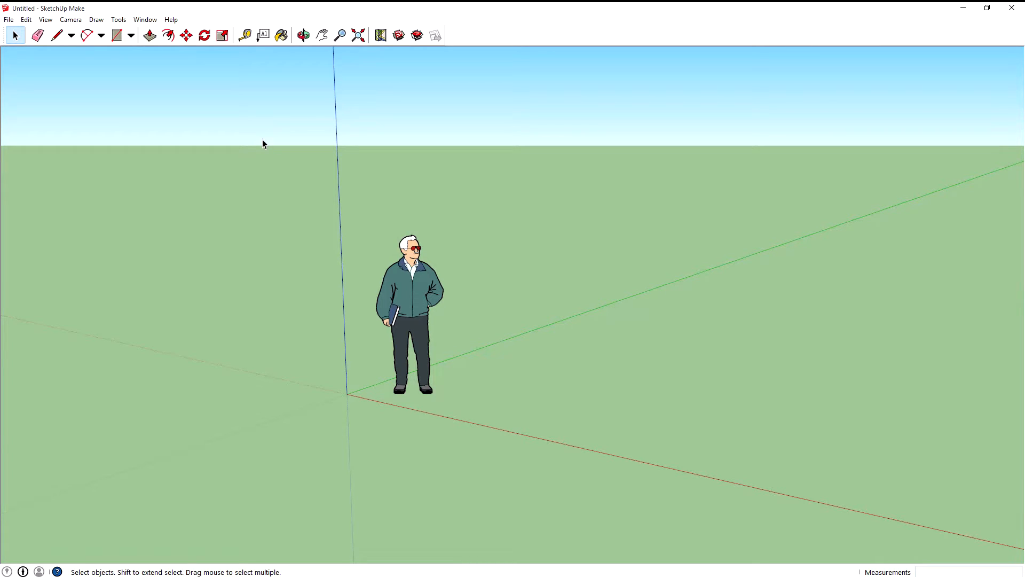
pyautogui.moveTo(257, 150)
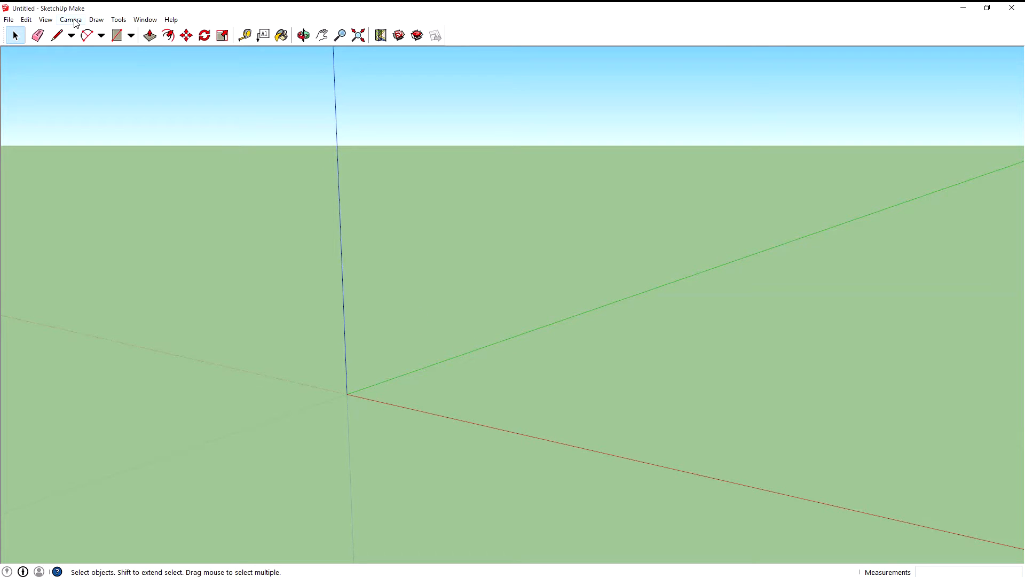
# Switch to Parallel Projection and draw a 2,2 m rectangle at the origin
pyautogui.click(71, 19)
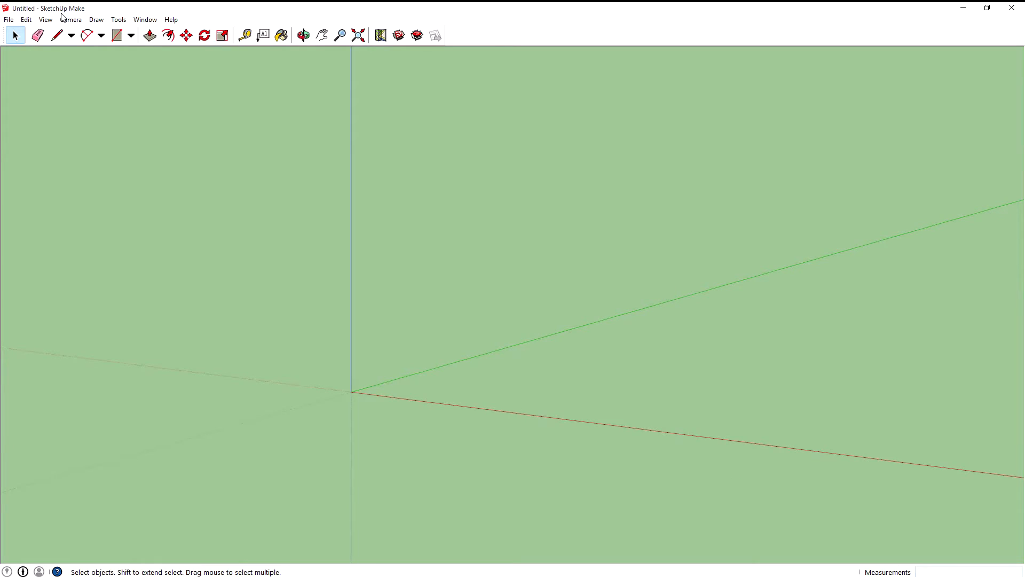
pyautogui.moveTo(70, 19)
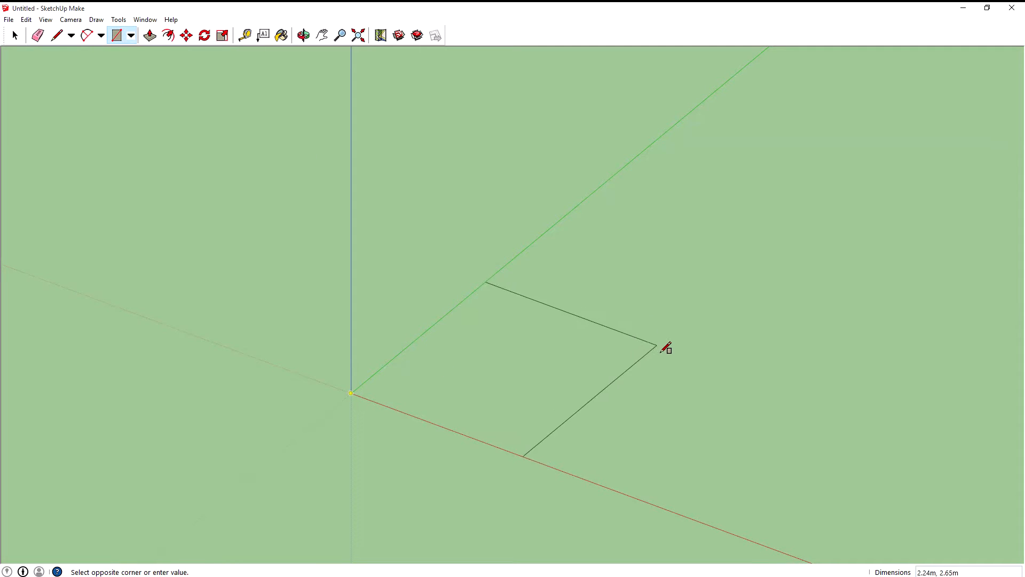
pyautogui.click(659, 345)
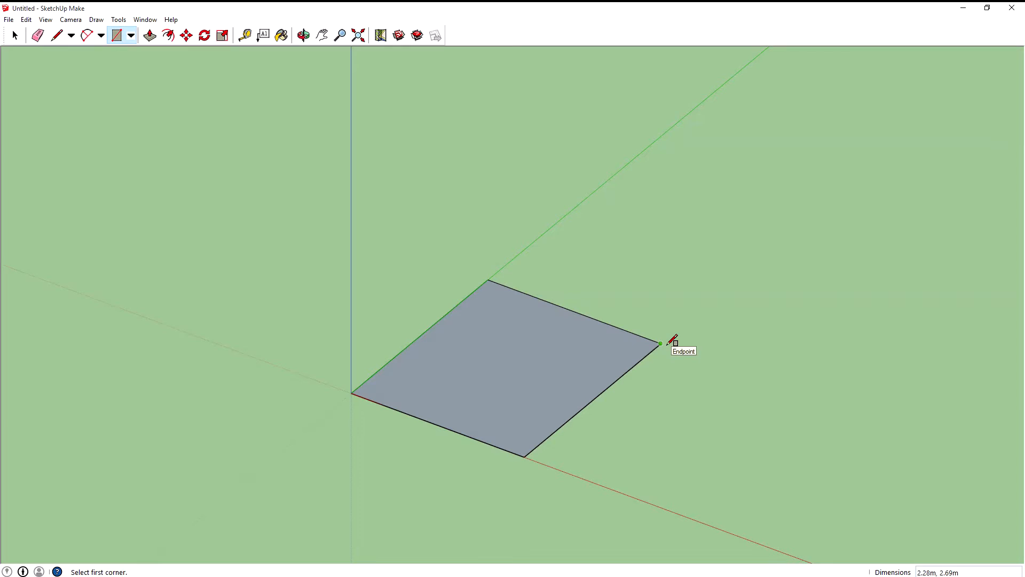
pyautogui.write('2')
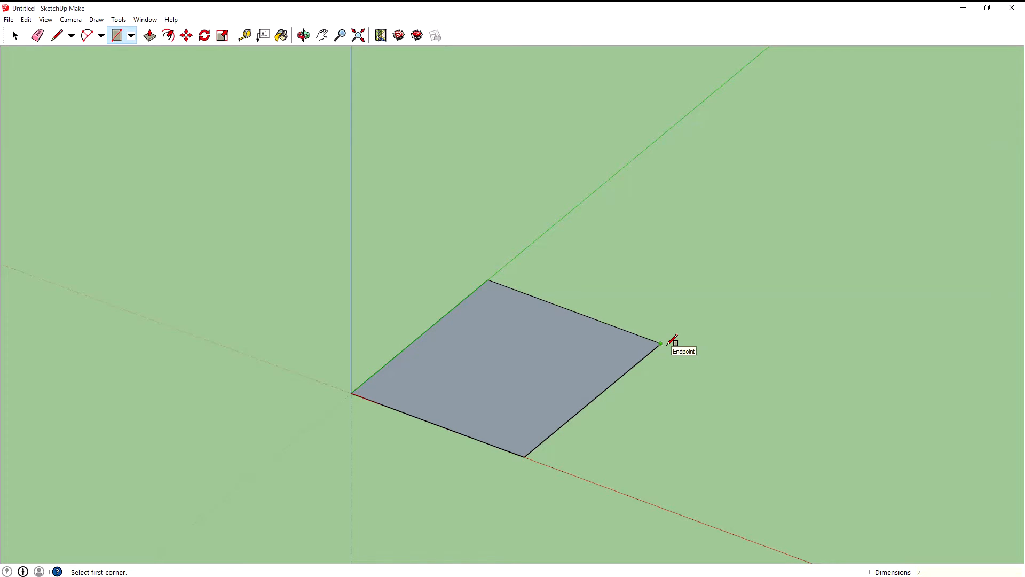
pyautogui.write('2,2')
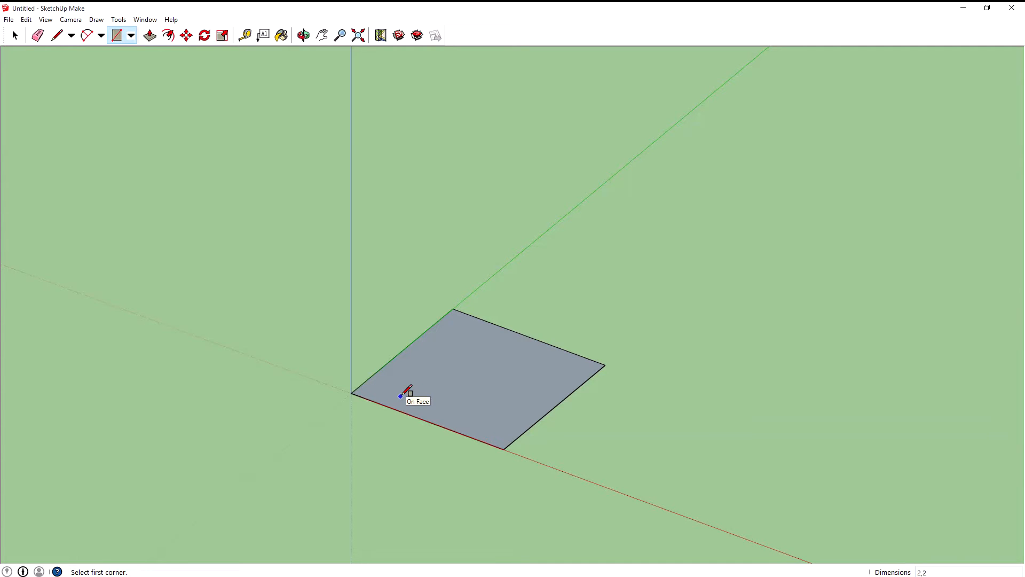
pyautogui.moveTo(509, 253)
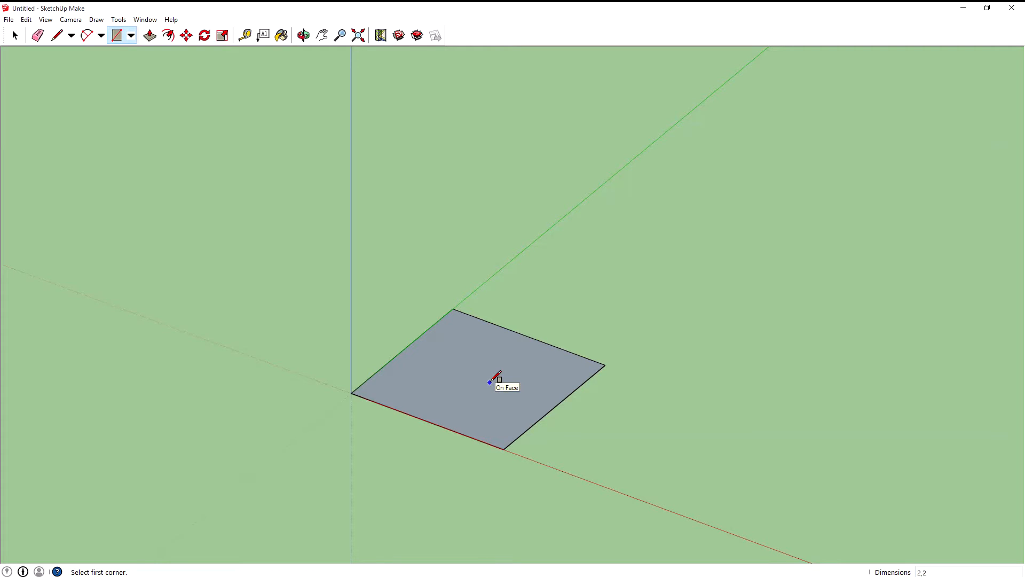
# Push/Pull the square face upward 3.5 m into a tall box
pyautogui.click(168, 36)
pyautogui.write('3.50m')
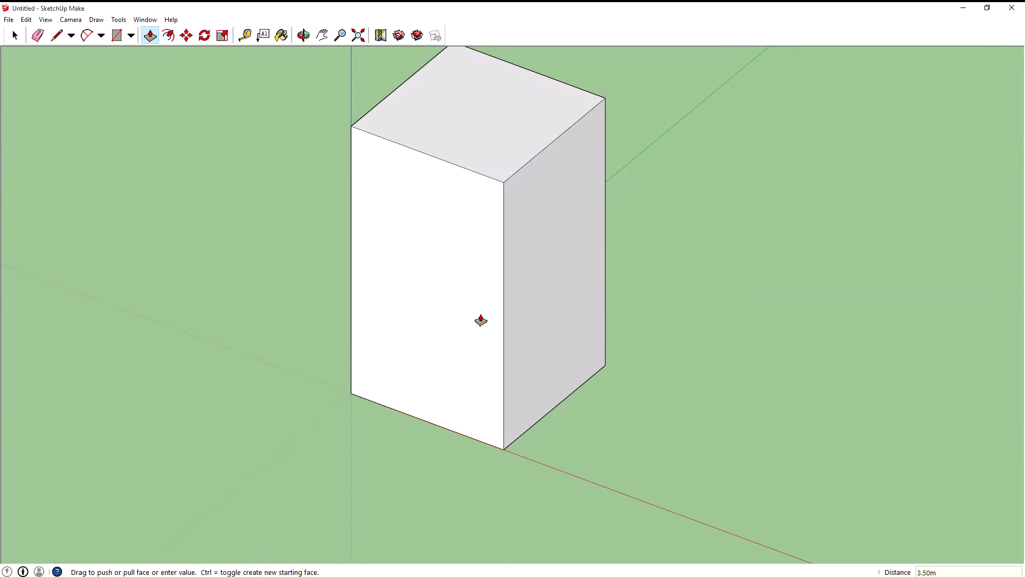
pyautogui.moveTo(150, 260)
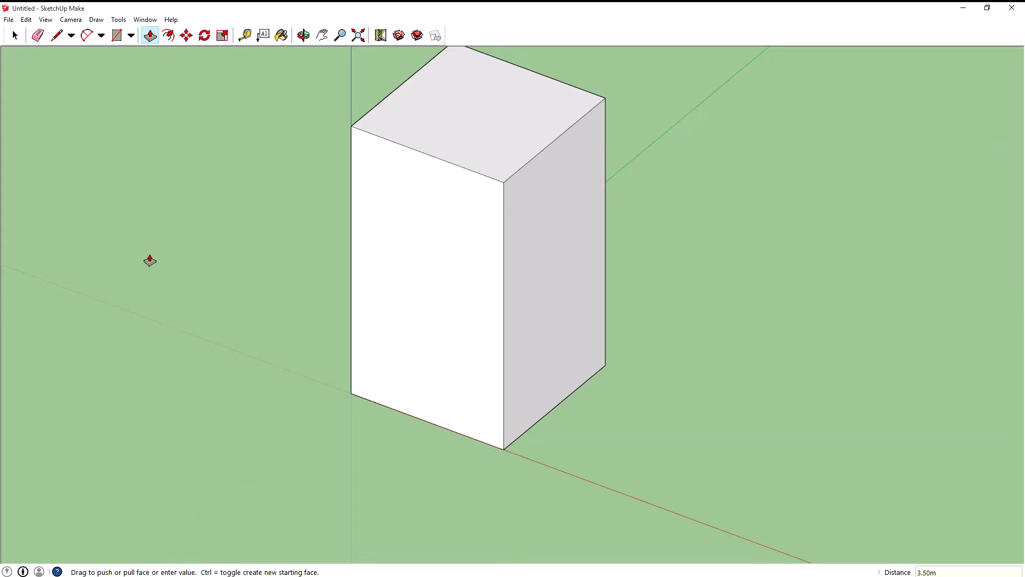
pyautogui.moveTo(186, 263)
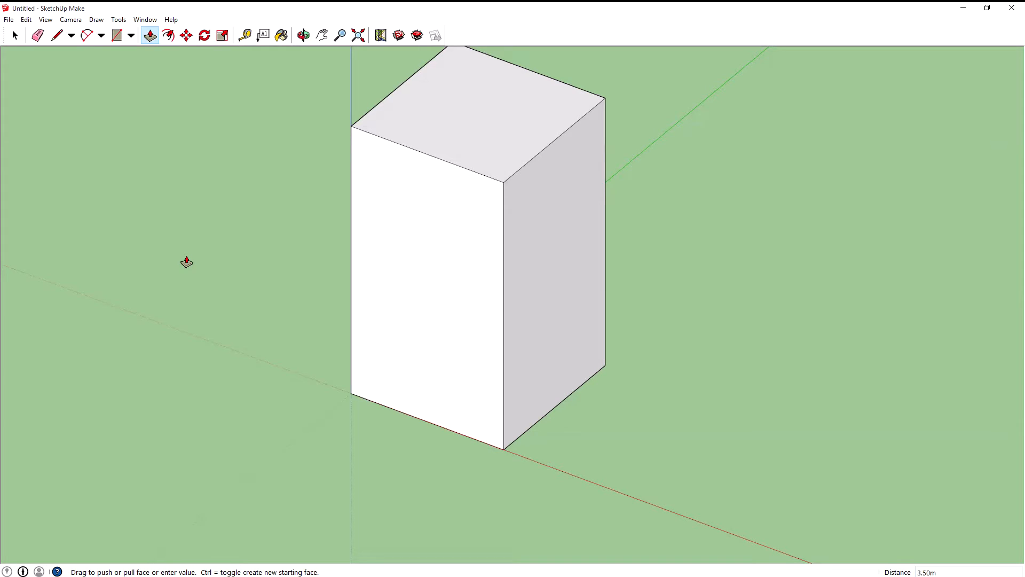
pyautogui.moveTo(261, 228)
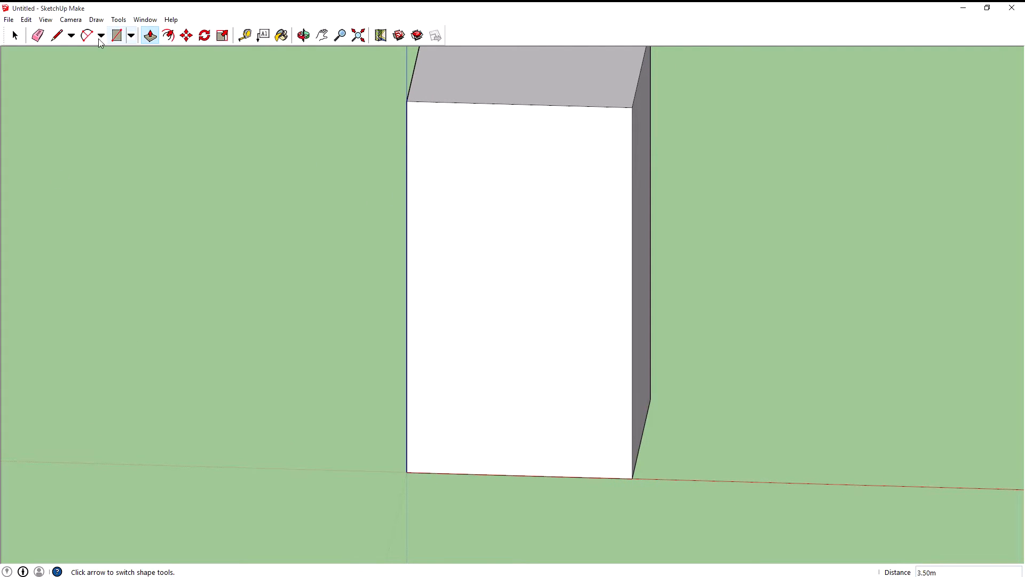
pyautogui.click(245, 35)
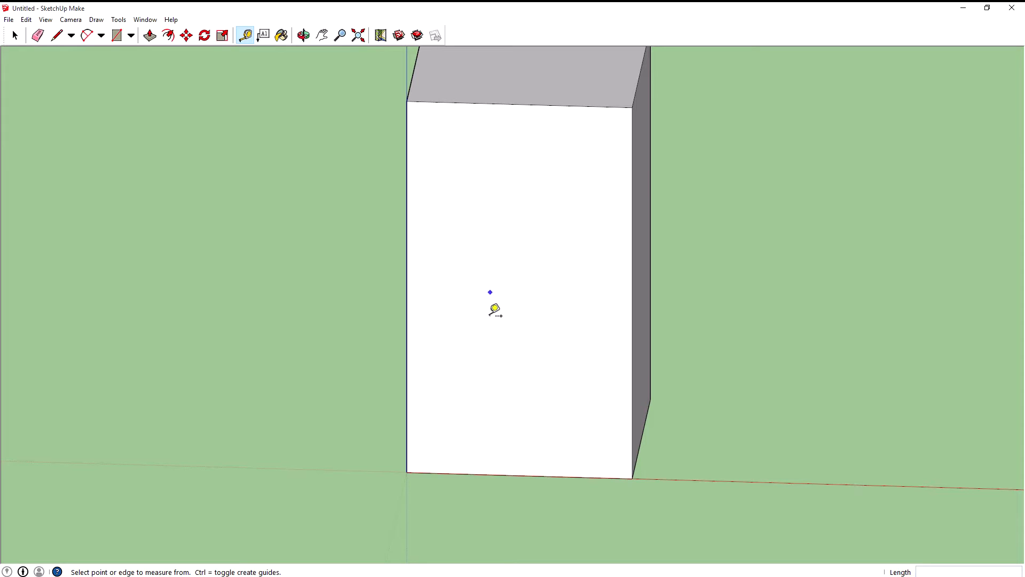
pyautogui.moveTo(517, 392)
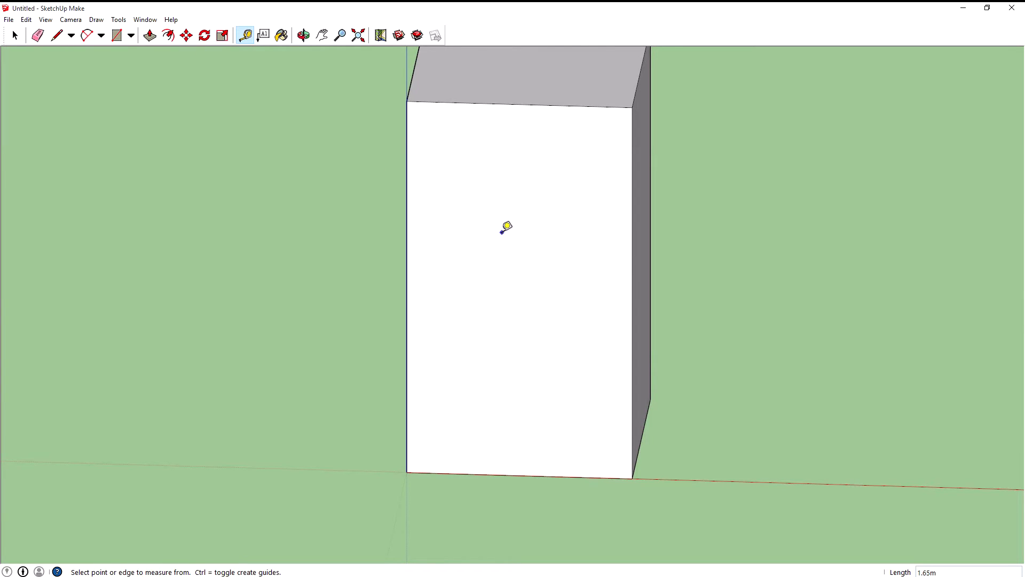
# Select the whole box and group it via the Edit menu
pyautogui.click(14, 36)
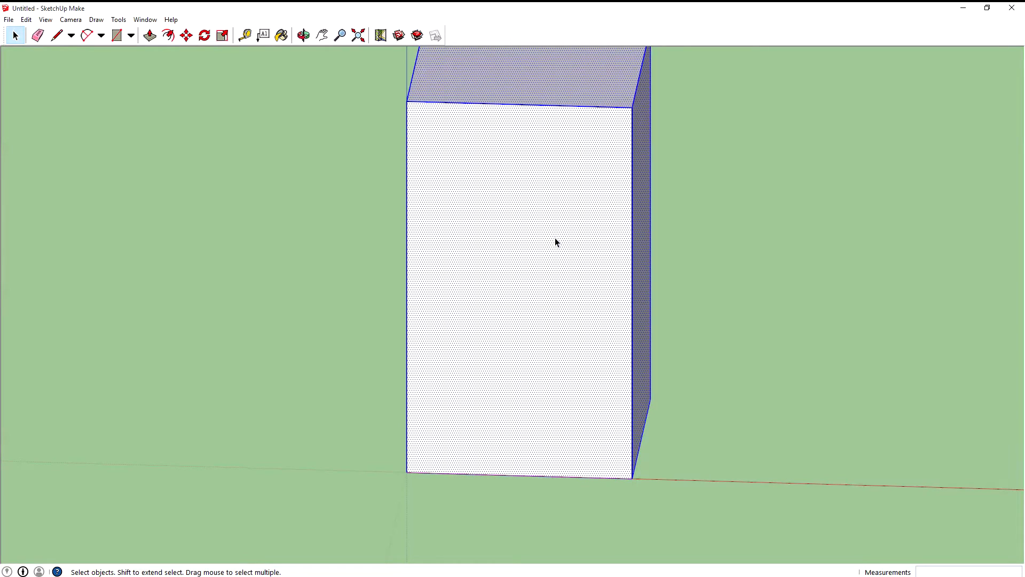
pyautogui.moveTo(10, 26)
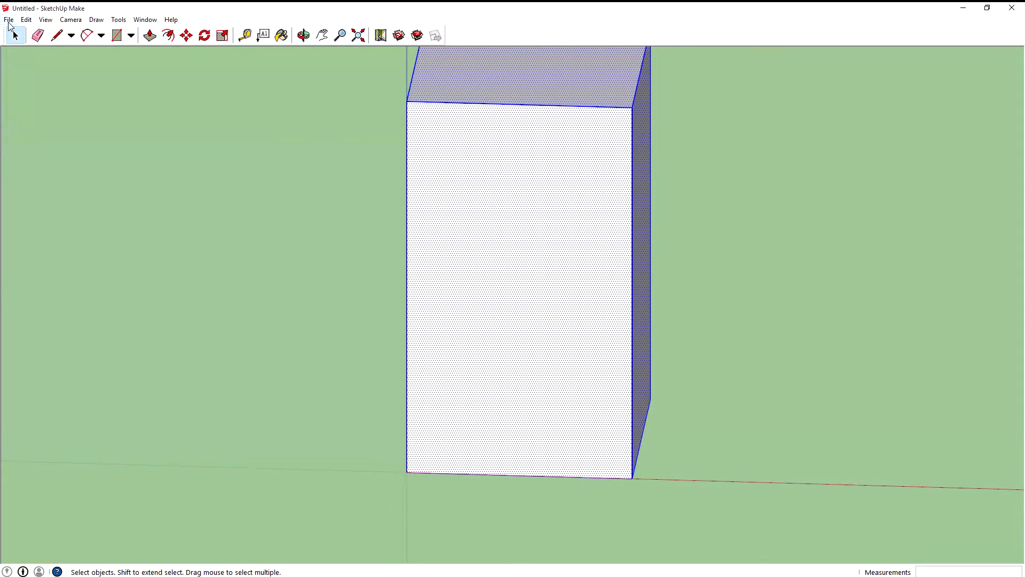
pyautogui.click(9, 19)
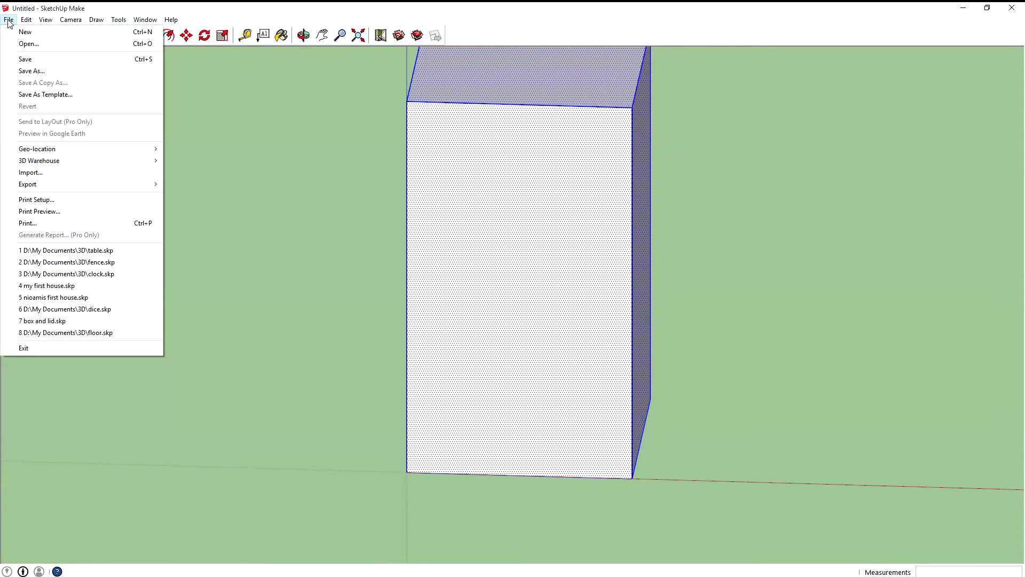
pyautogui.click(25, 19)
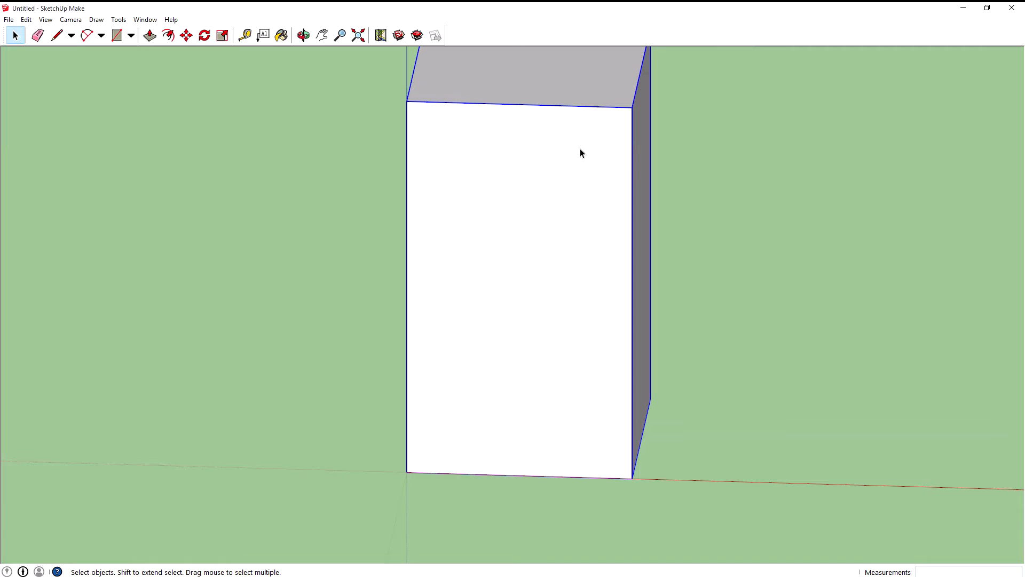
pyautogui.moveTo(611, 323)
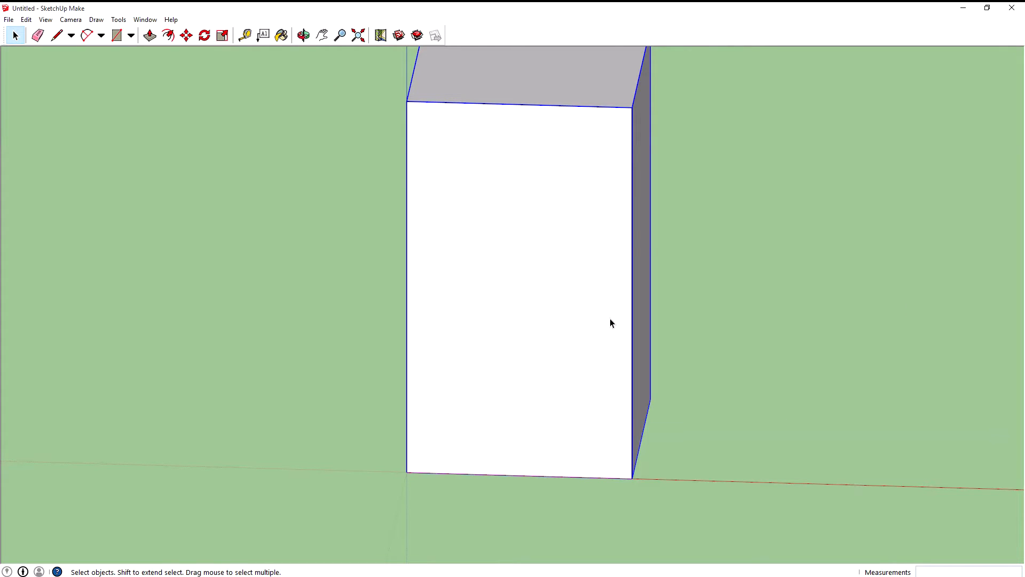
pyautogui.moveTo(431, 237)
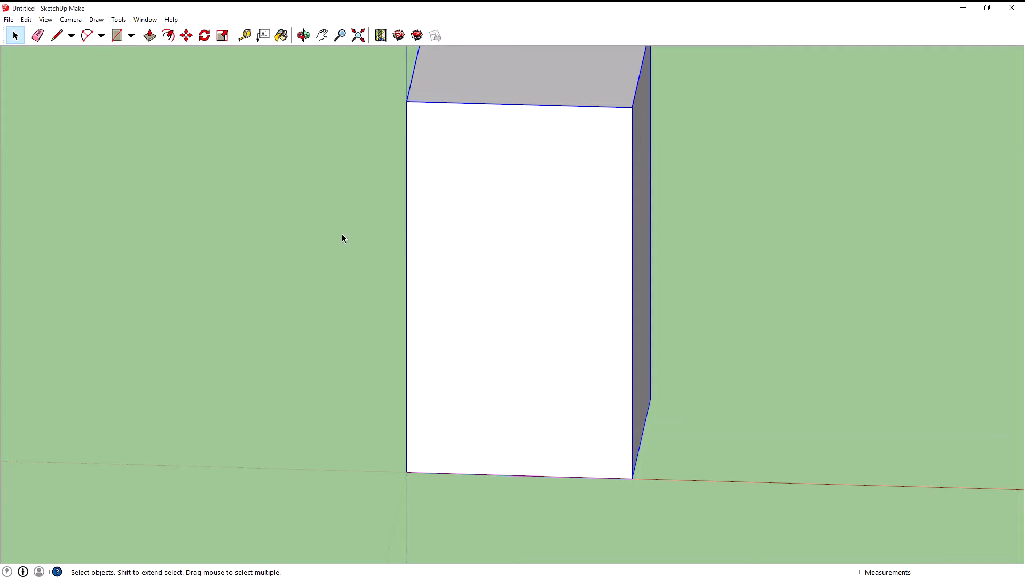
pyautogui.moveTo(117, 35)
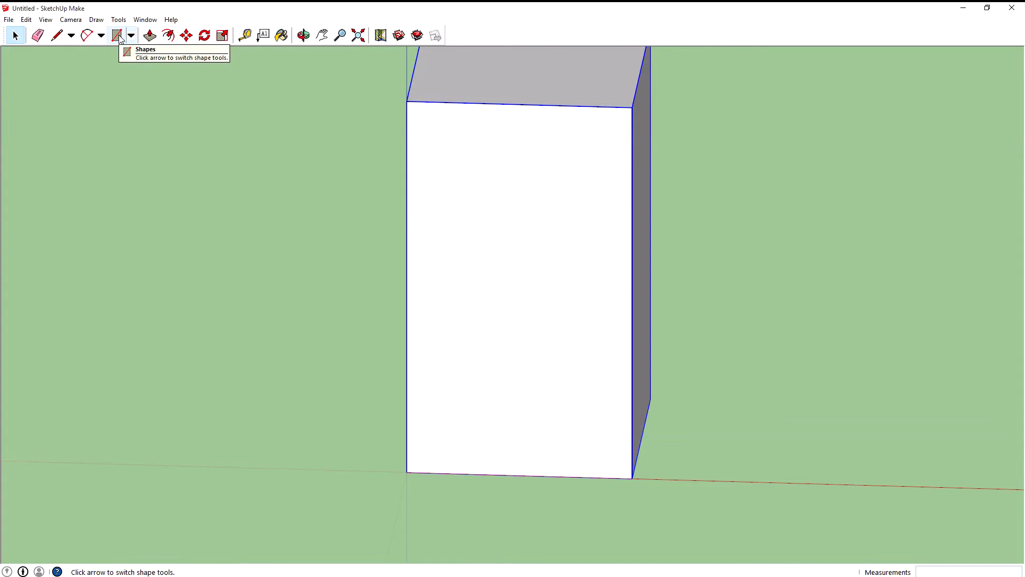
pyautogui.moveTo(685, 426)
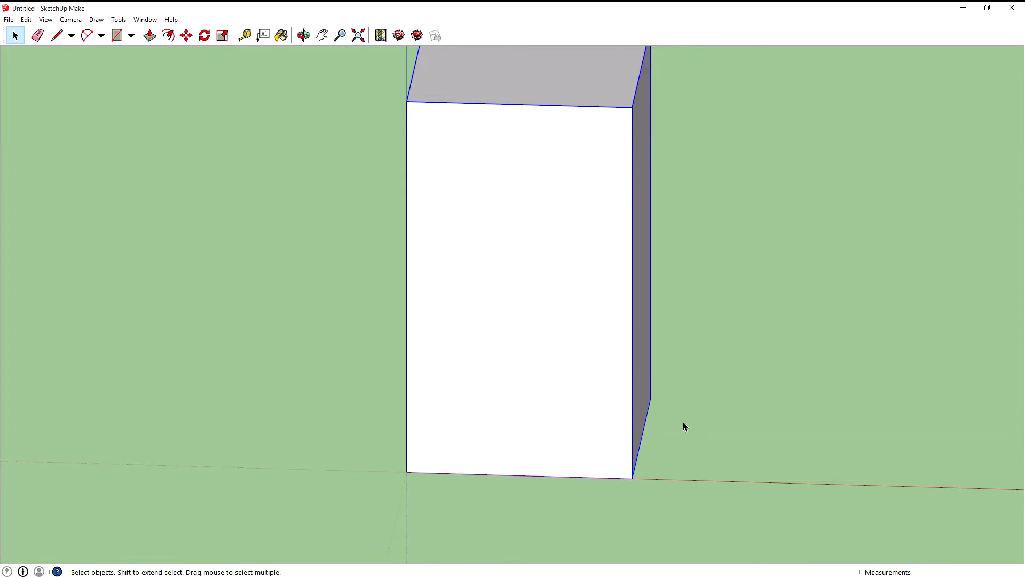
pyautogui.moveTo(320, 301)
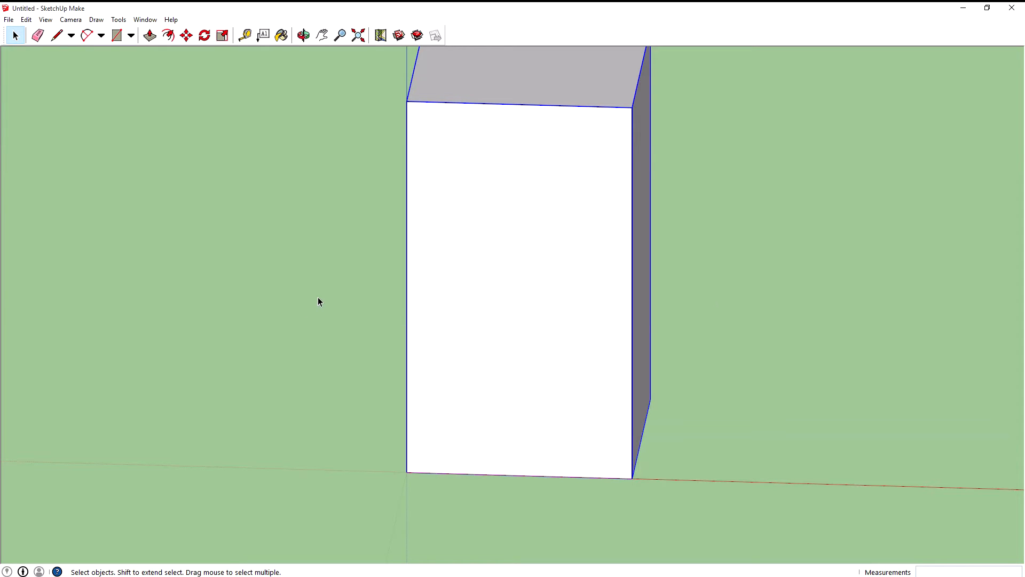
pyautogui.moveTo(711, 273)
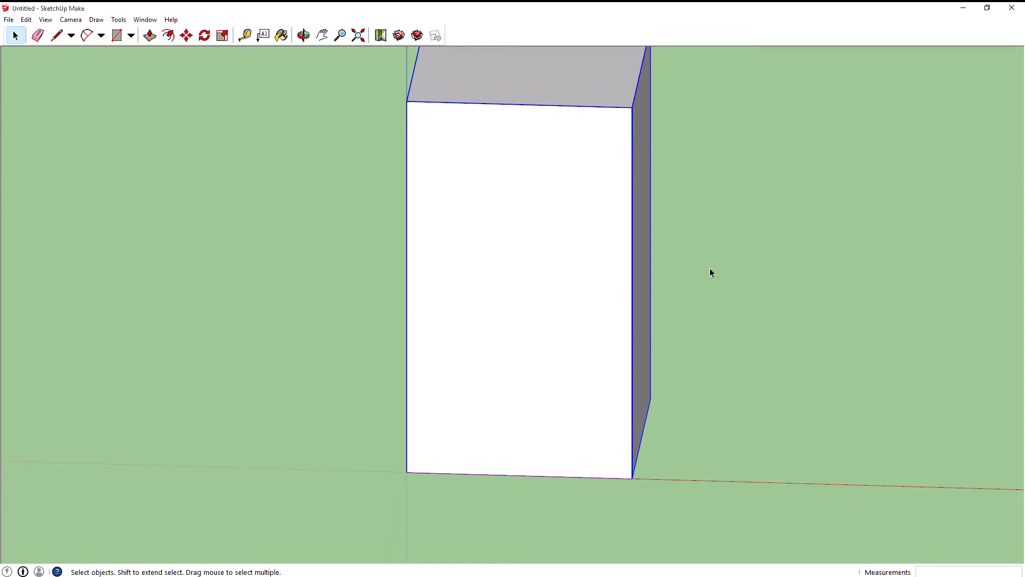
pyautogui.moveTo(404, 290)
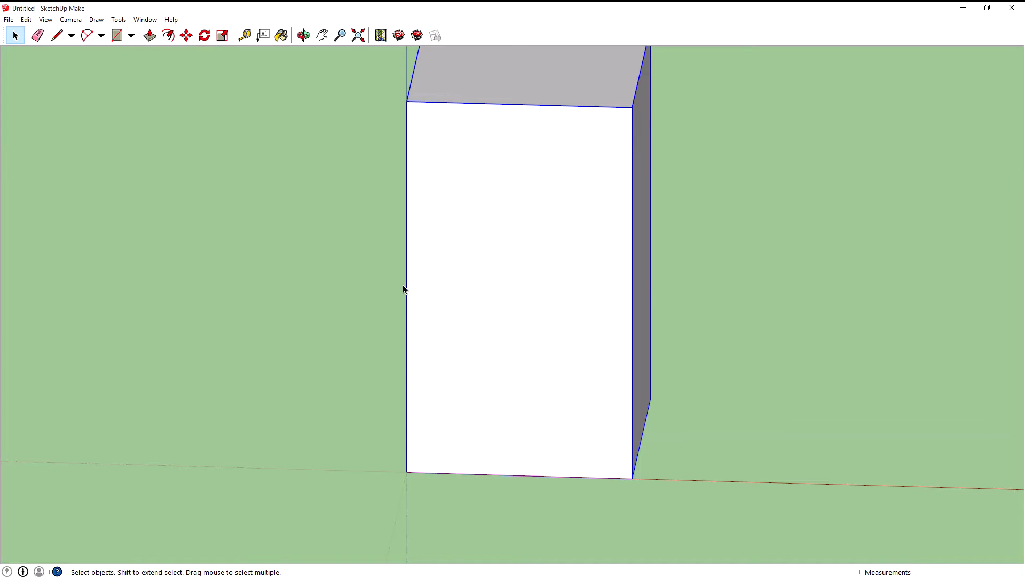
pyautogui.moveTo(739, 377)
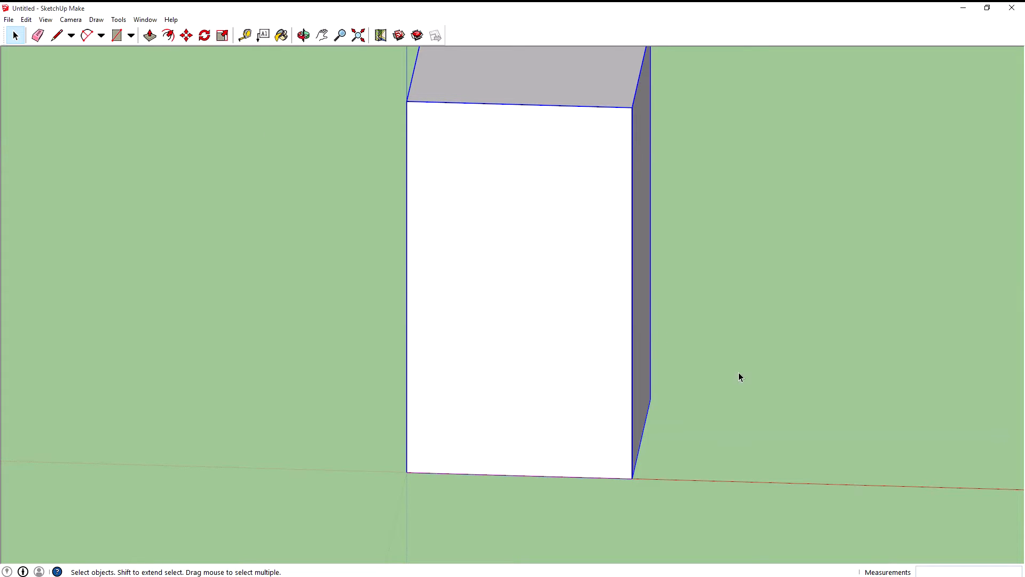
pyautogui.moveTo(426, 345)
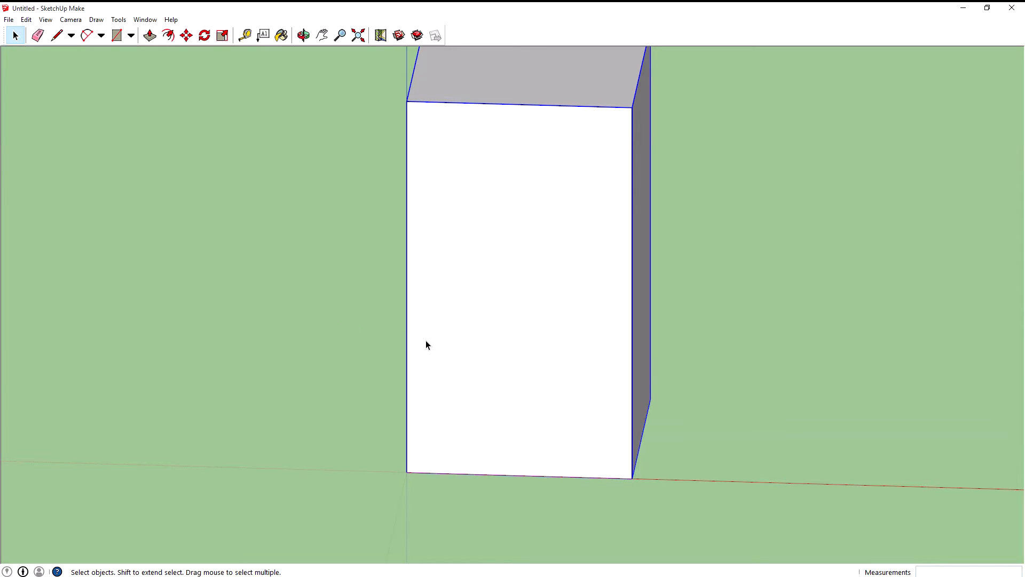
pyautogui.moveTo(776, 394)
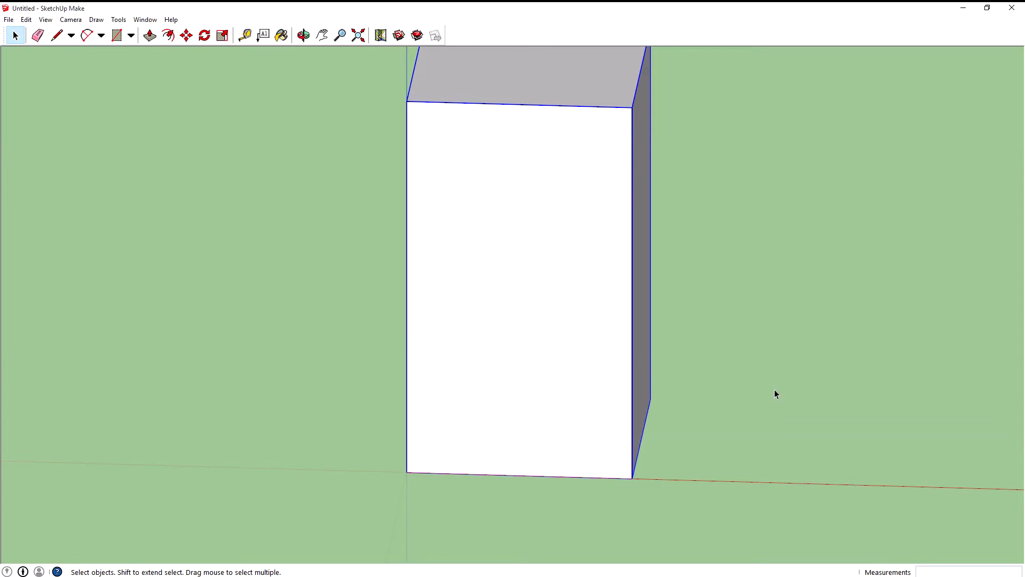
pyautogui.moveTo(610, 363)
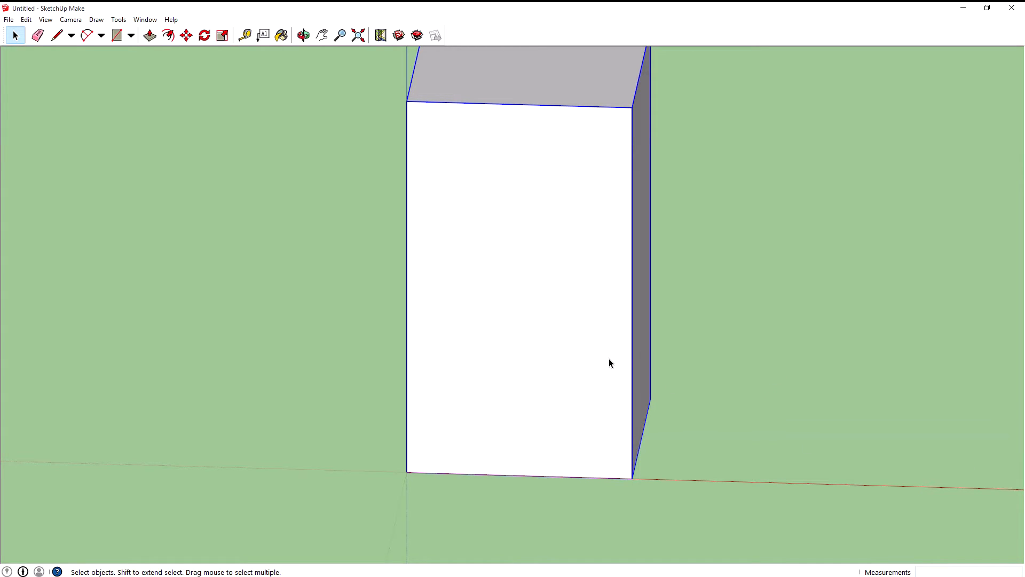
pyautogui.moveTo(540, 246)
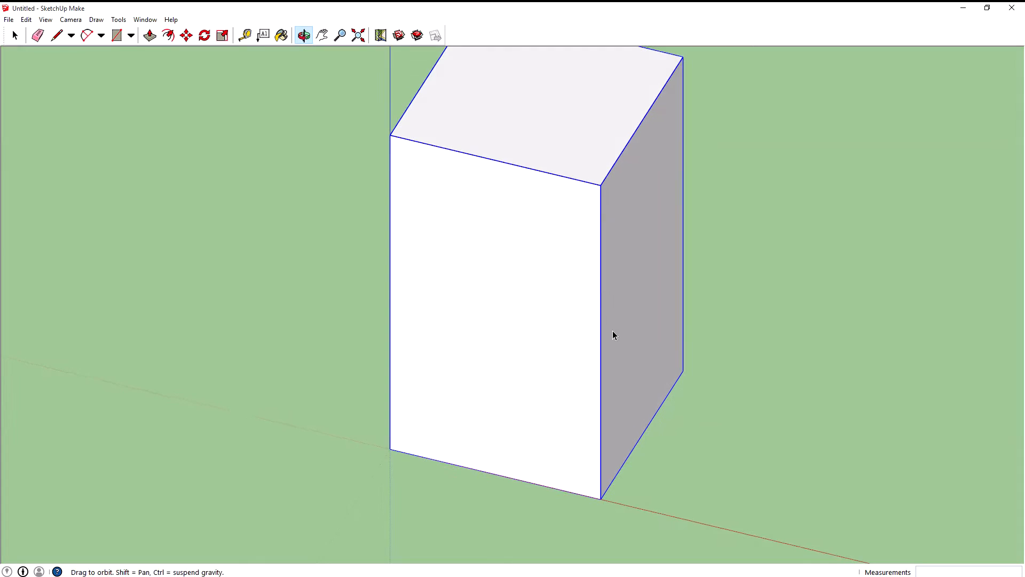
# Place horizontal guides at 3 m and 1.75 m up from the box's bottom edge with Tape Measure
pyautogui.click(358, 35)
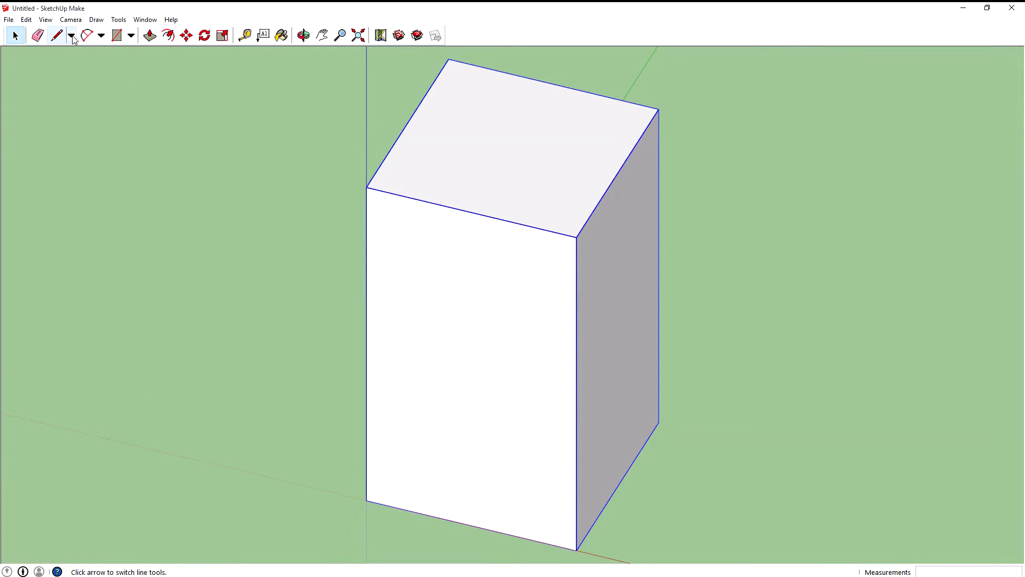
pyautogui.click(245, 35)
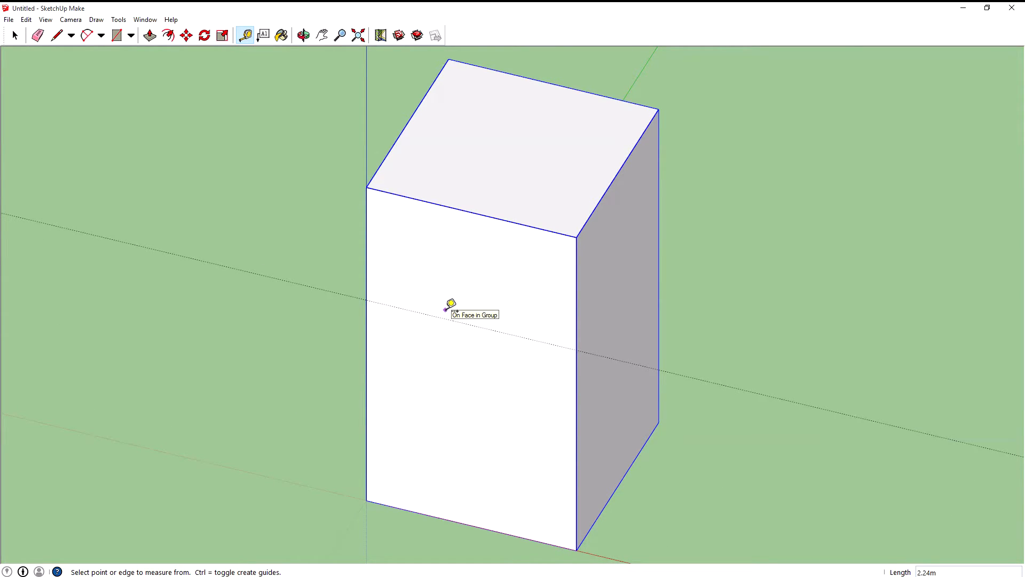
pyautogui.write('3')
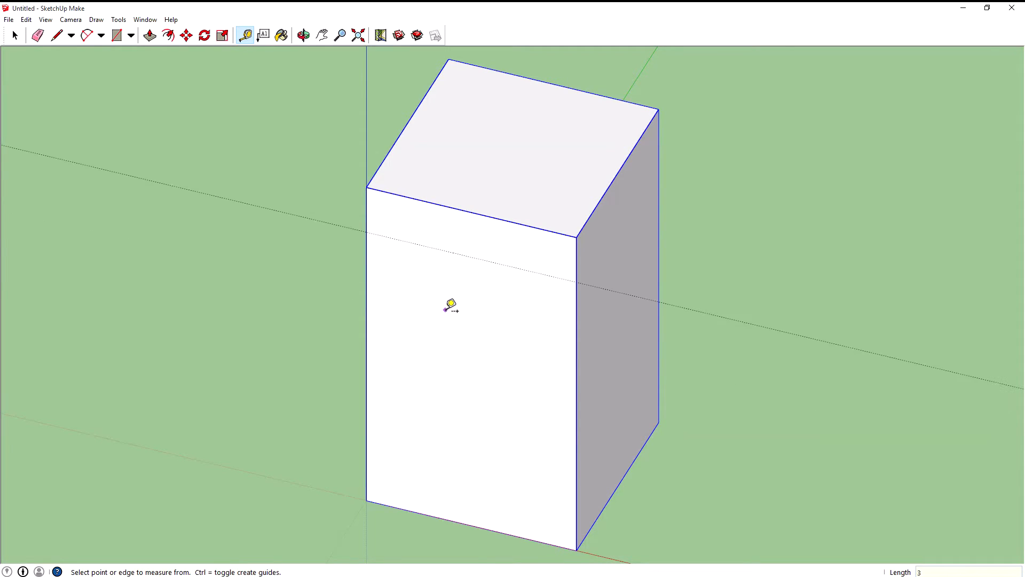
pyautogui.moveTo(458, 514)
pyautogui.write('.6')
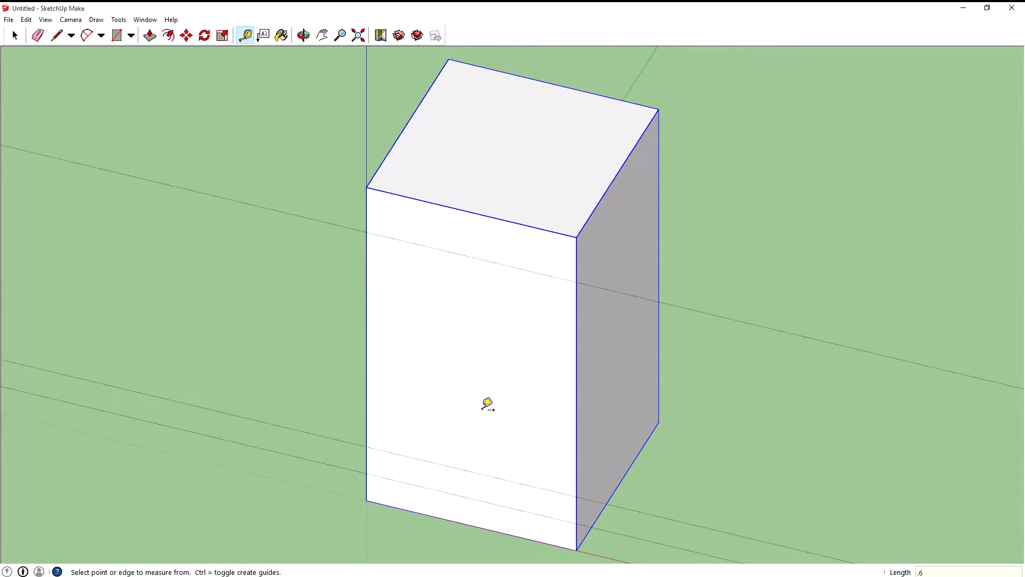
pyautogui.click(440, 518)
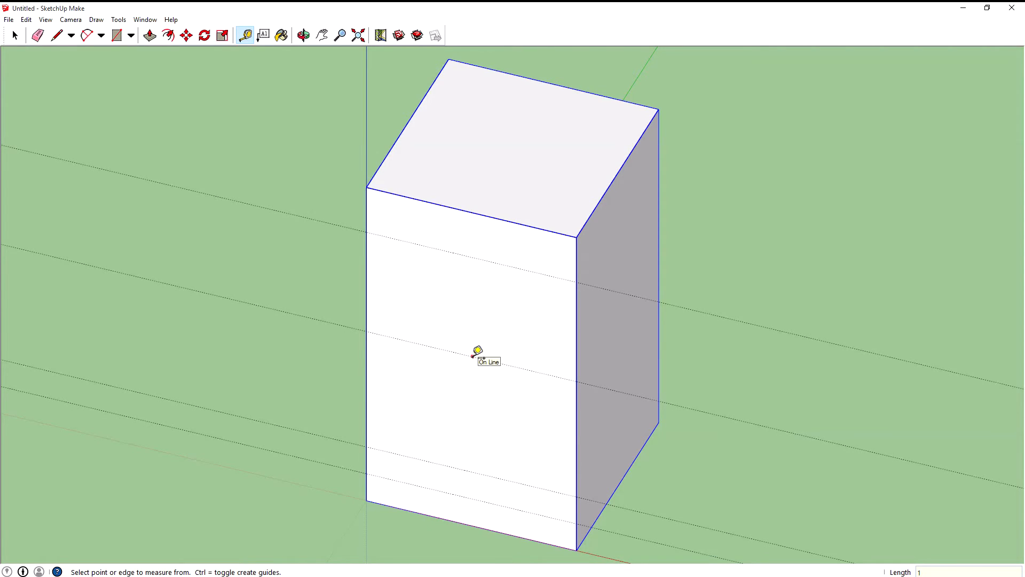
pyautogui.write('1.75')
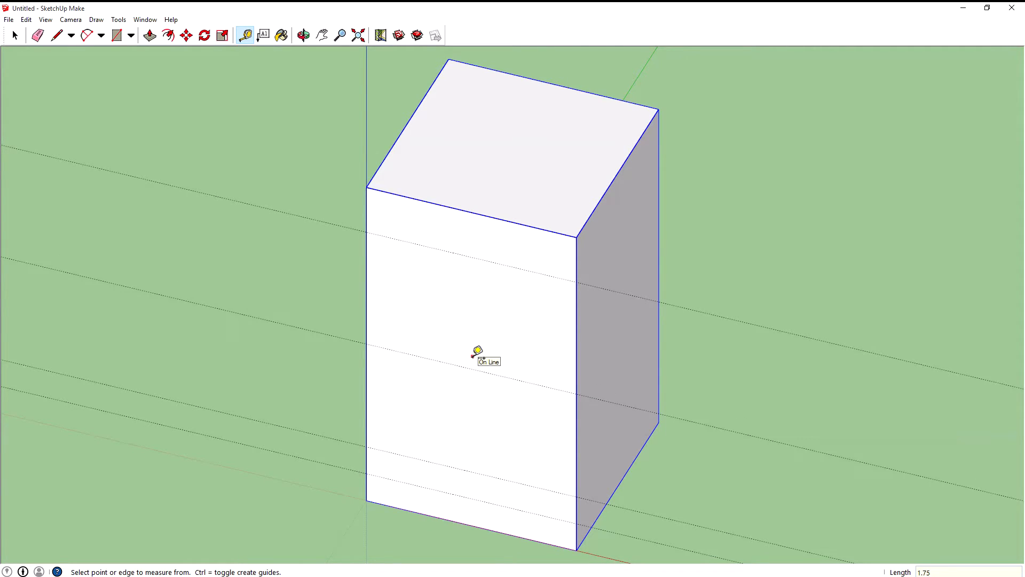
pyautogui.moveTo(277, 418)
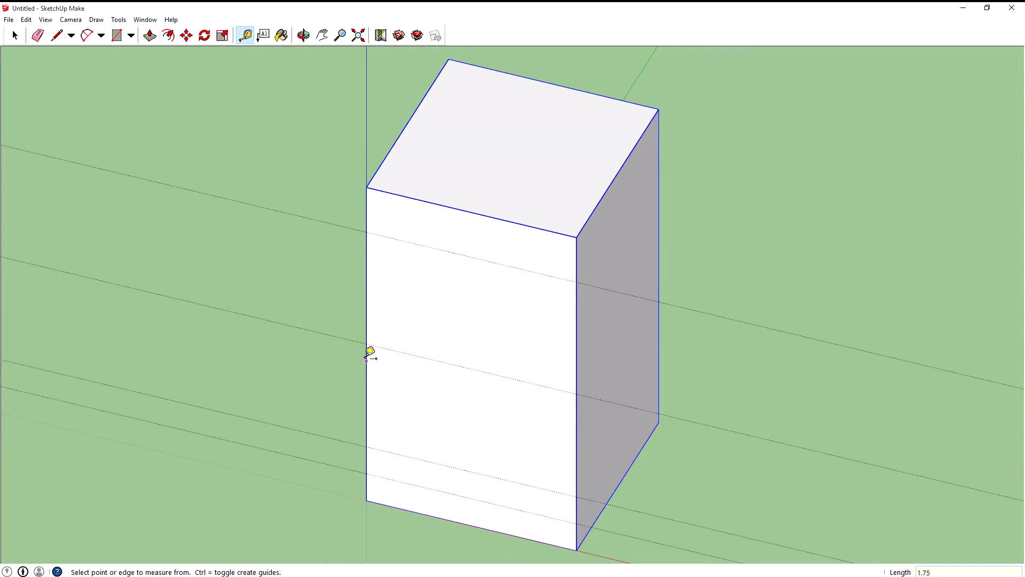
# Place vertical guides offset from the box's left edge, including one at 1.25 m
pyautogui.moveTo(367, 369); pyautogui.dragTo(459, 391)
pyautogui.write('1.6')
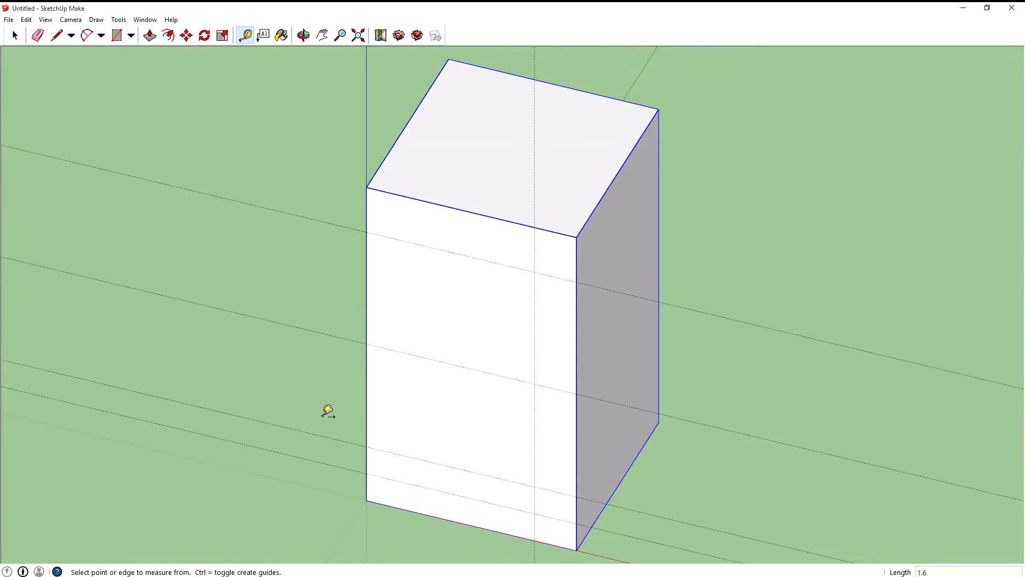
pyautogui.moveTo(385, 434)
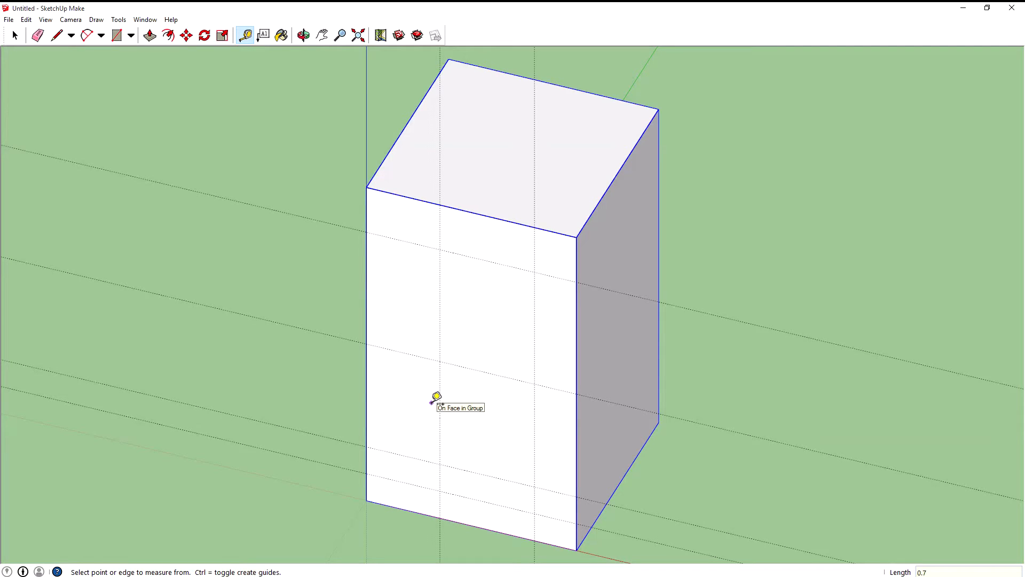
pyautogui.moveTo(375, 381)
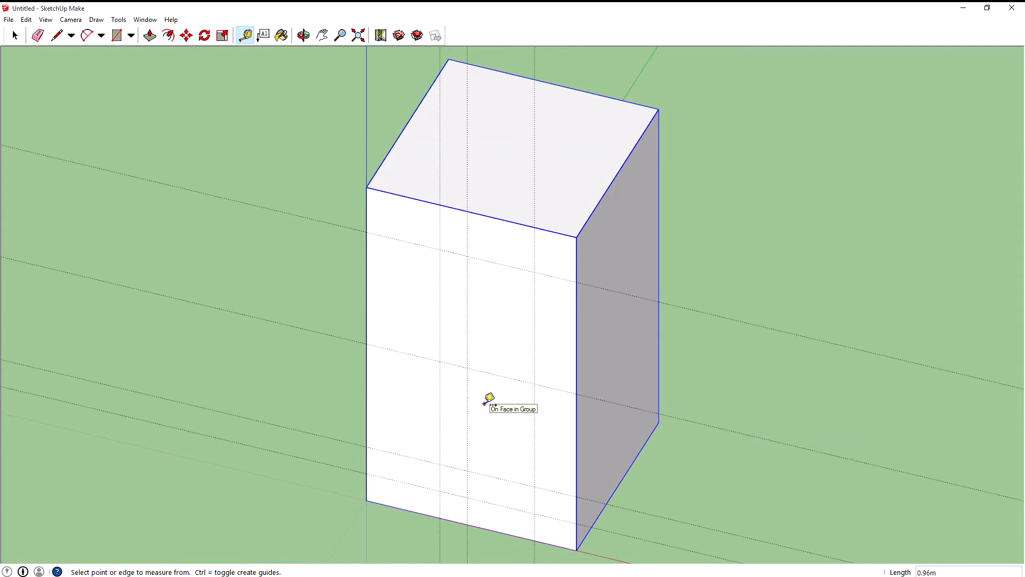
pyautogui.write('1.25')
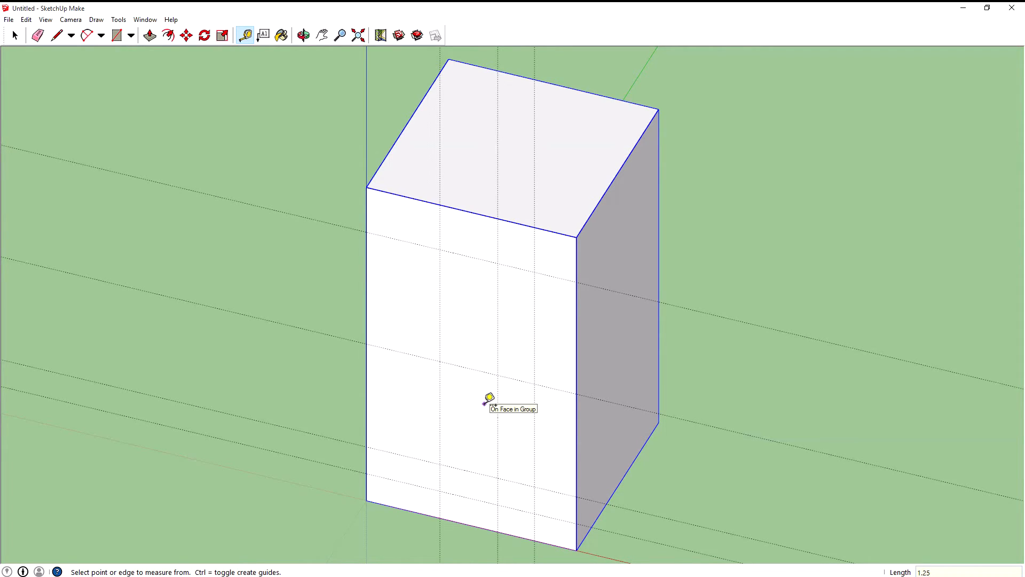
pyautogui.moveTo(442, 347)
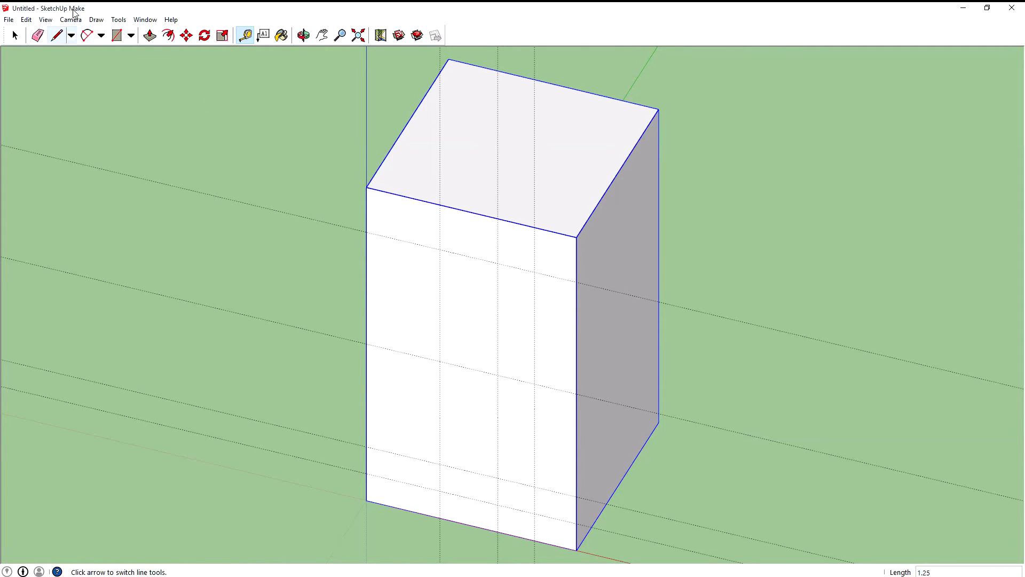
# Set the camera to the standard Front view to see the guide grid face-on
pyautogui.click(71, 19)
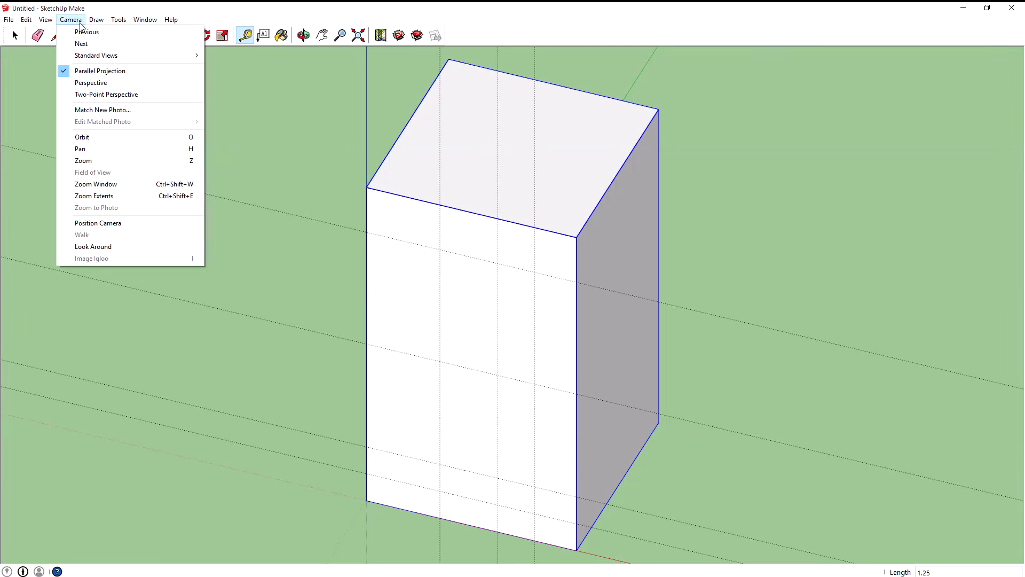
pyautogui.moveTo(96, 54)
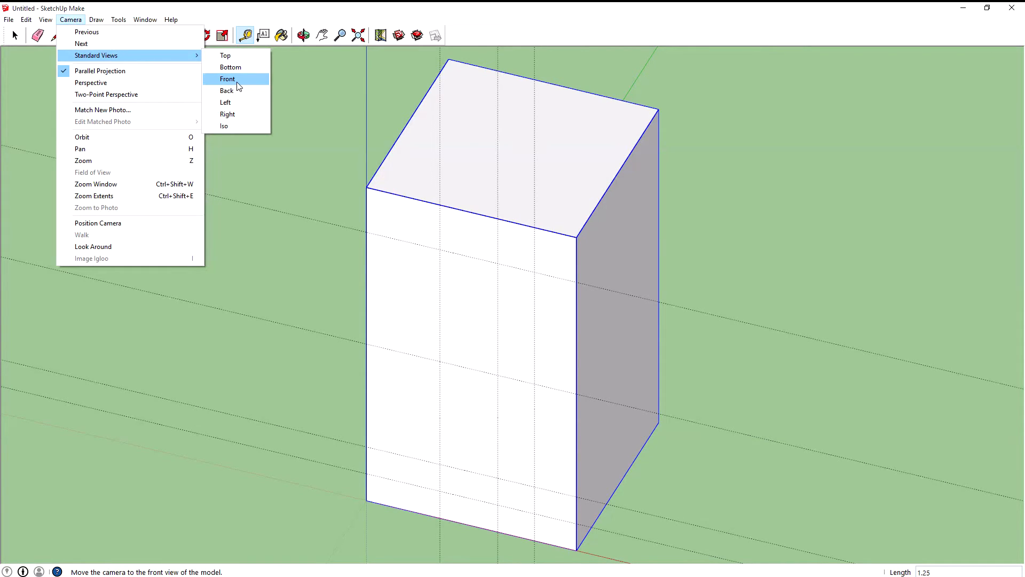
pyautogui.click(226, 78)
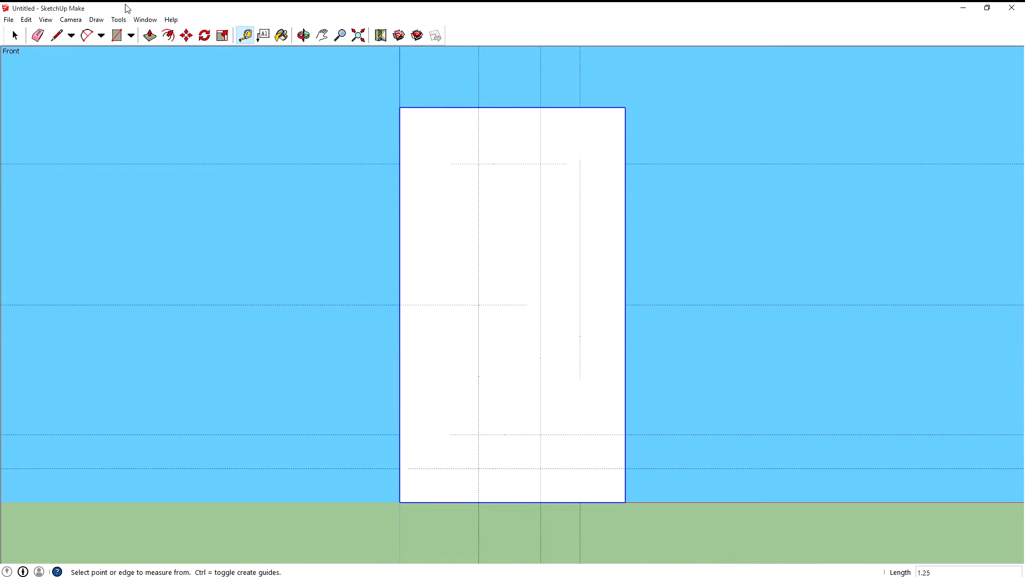
pyautogui.click(70, 19)
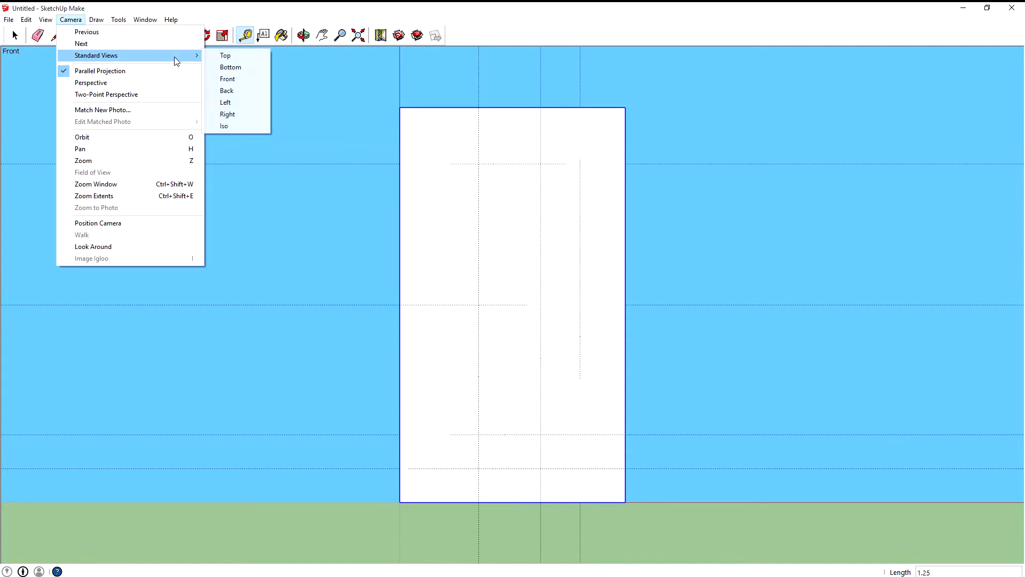
pyautogui.moveTo(100, 71)
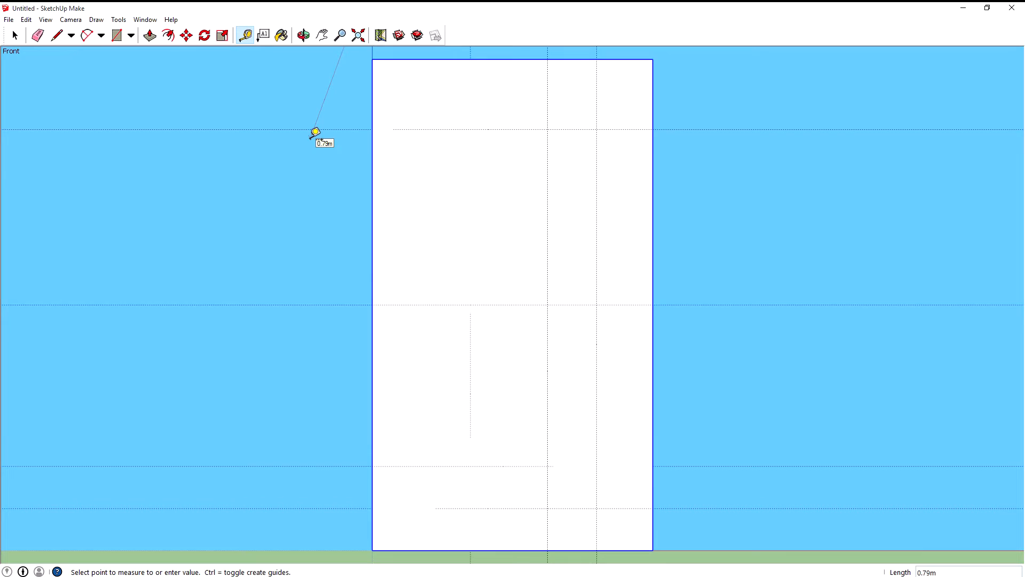
pyautogui.moveTo(551, 151)
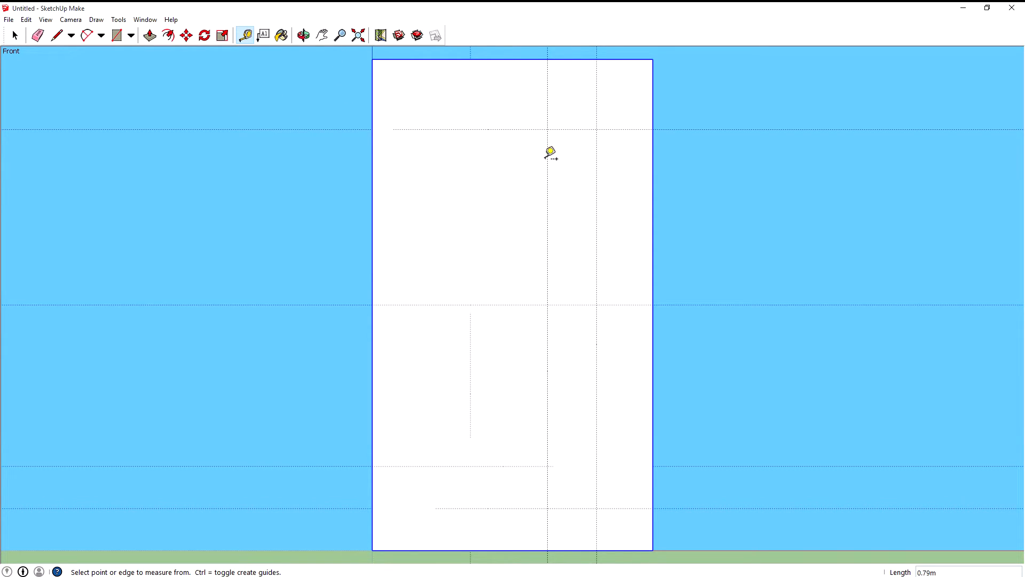
pyautogui.moveTo(471, 83)
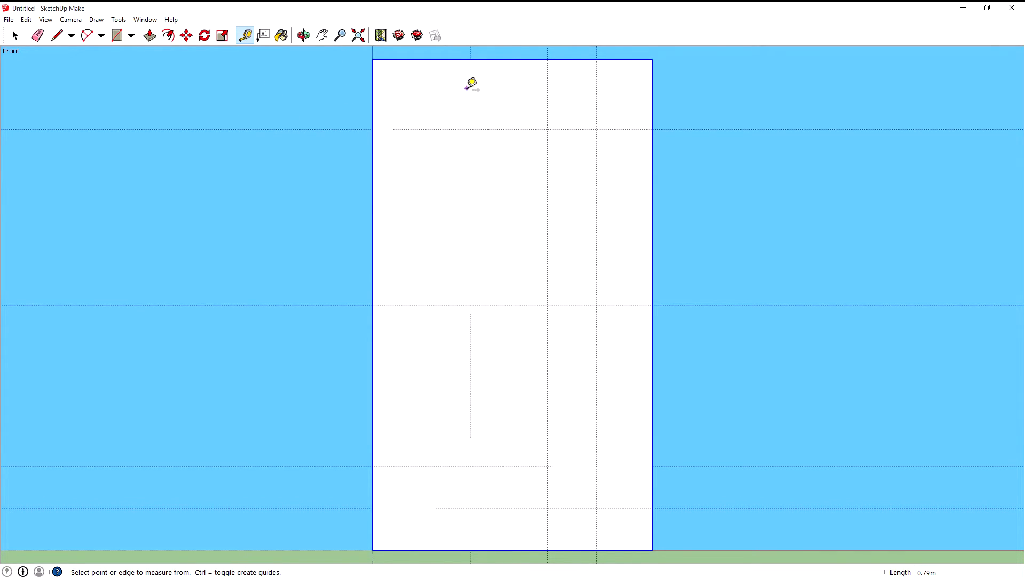
pyautogui.moveTo(472, 88)
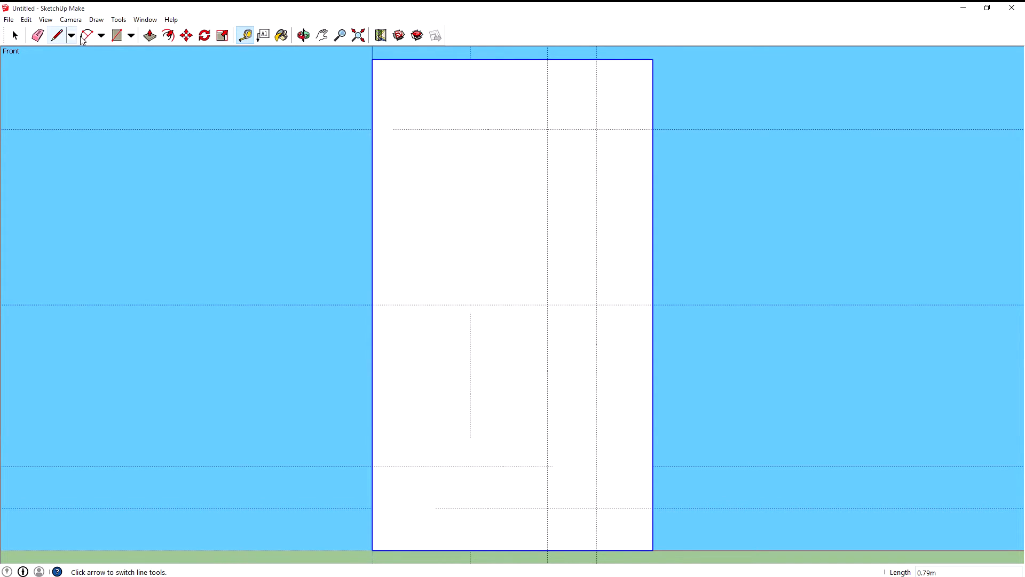
# Draw a 2 Point Arc between the top and middle guide points with a 0.1 m bulge
pyautogui.click(101, 35)
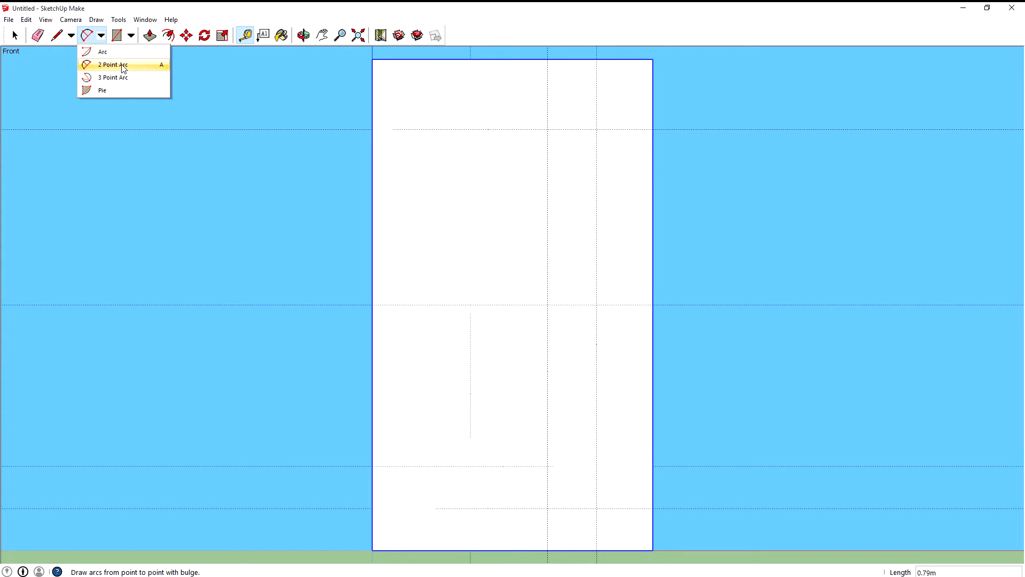
pyautogui.moveTo(120, 68)
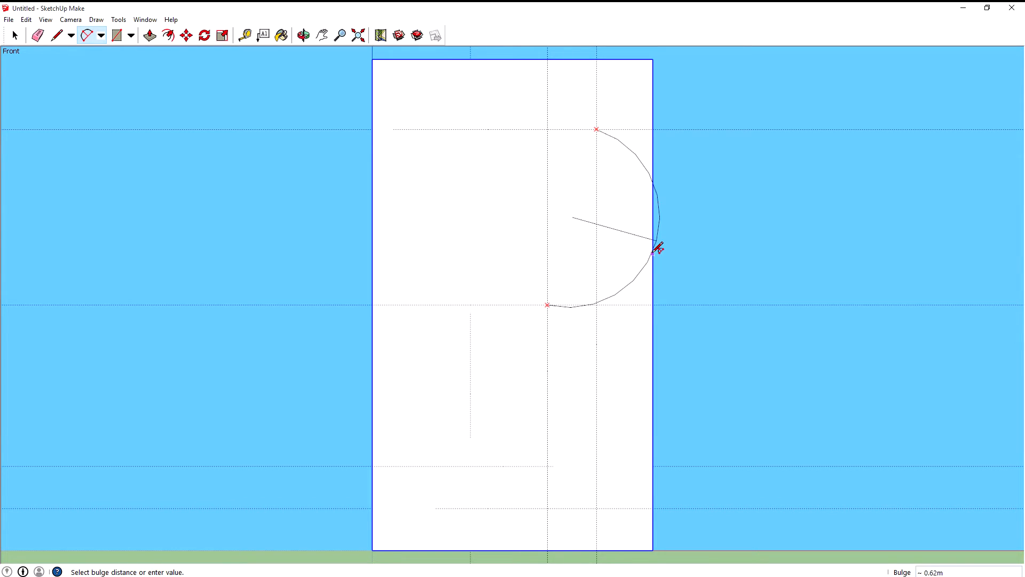
pyautogui.moveTo(685, 237)
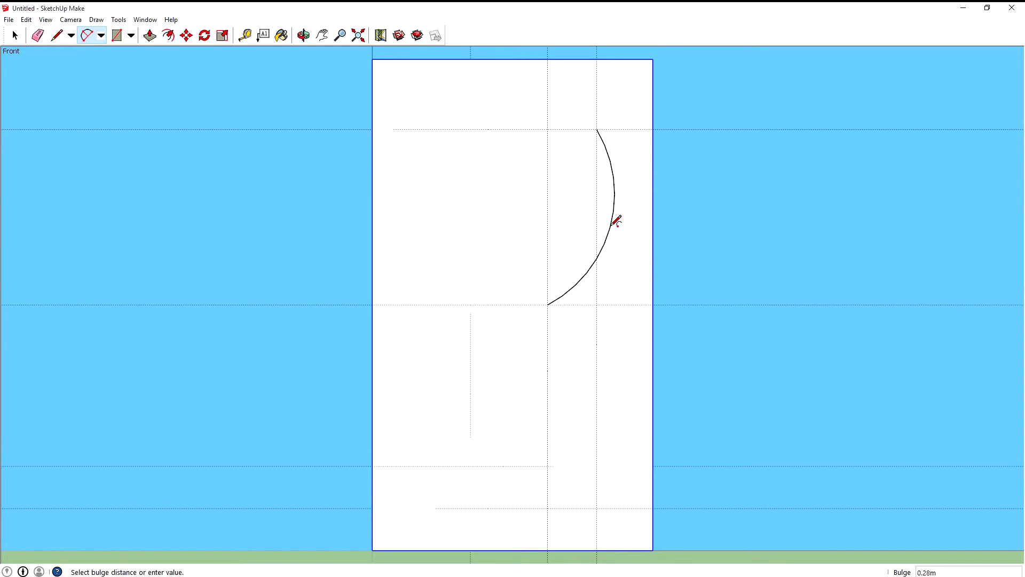
pyautogui.write('.1')
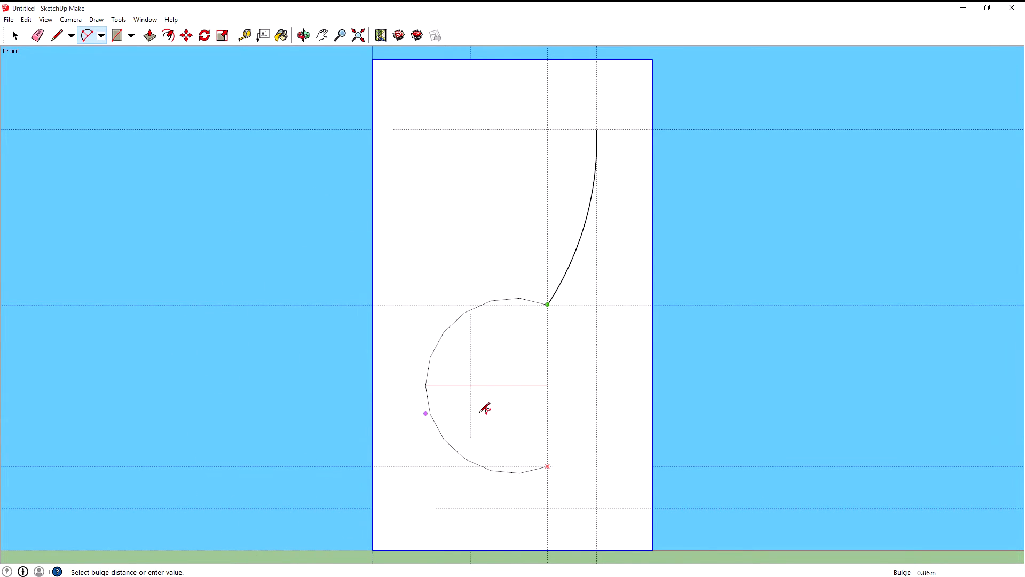
# Draw the lower arc bowed leftward, completing the S-shaped cup side to the base guide
pyautogui.moveTo(484, 409); pyautogui.dragTo(771, 389)
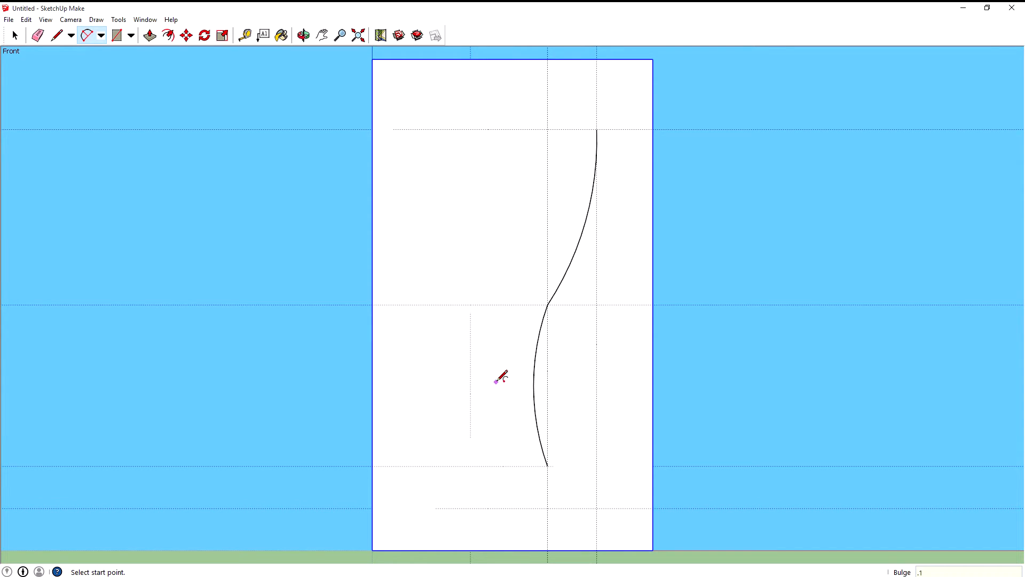
pyautogui.moveTo(546, 272)
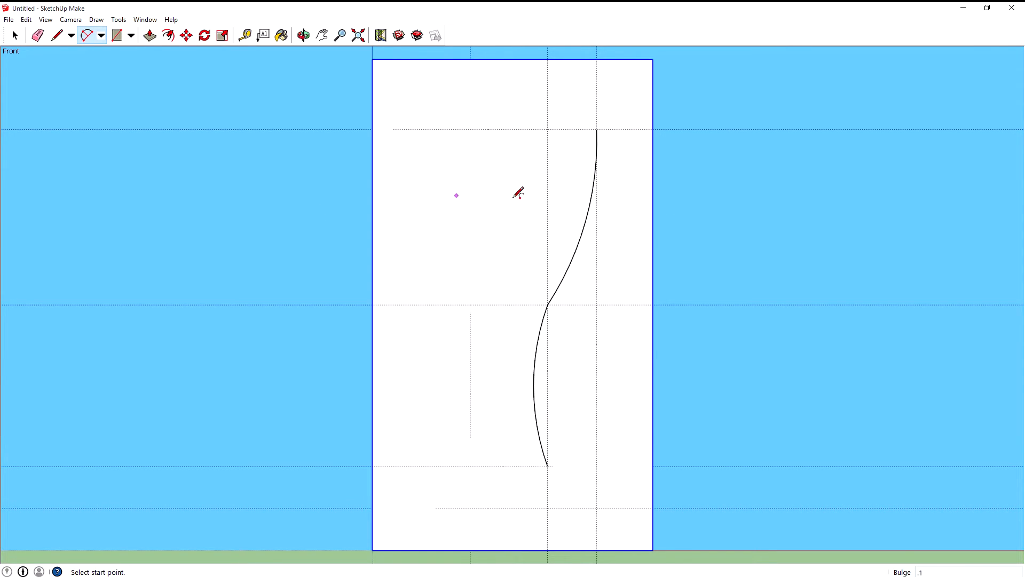
pyautogui.moveTo(465, 246)
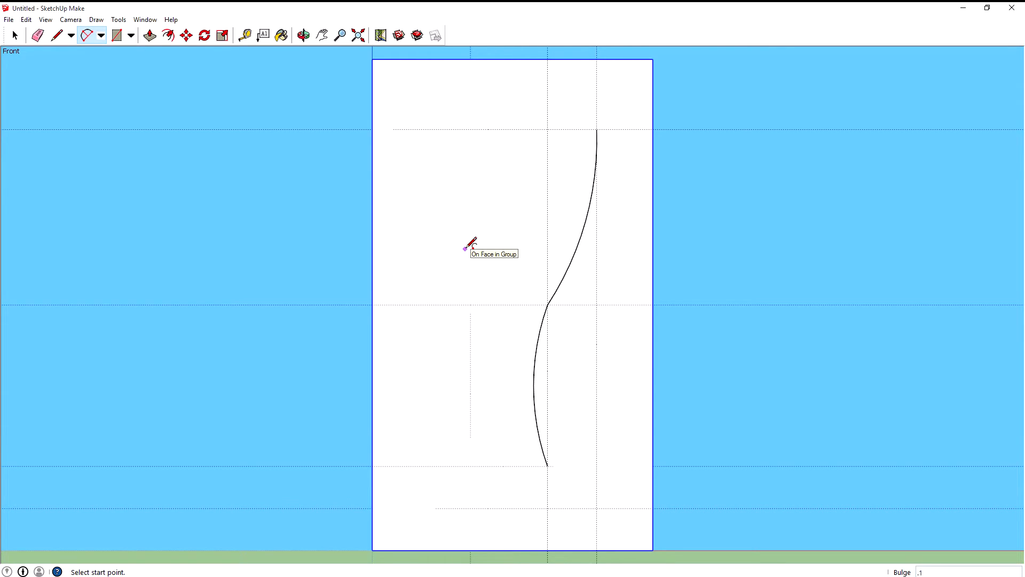
pyautogui.click(57, 35)
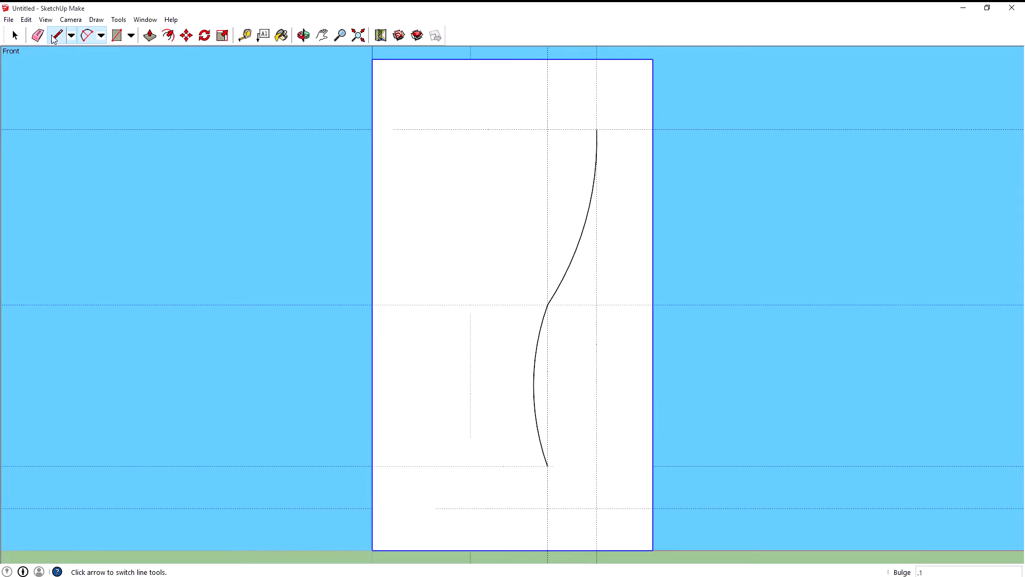
# Draw straight top, left and bottom edges closing the half-cup outline
pyautogui.click(56, 35)
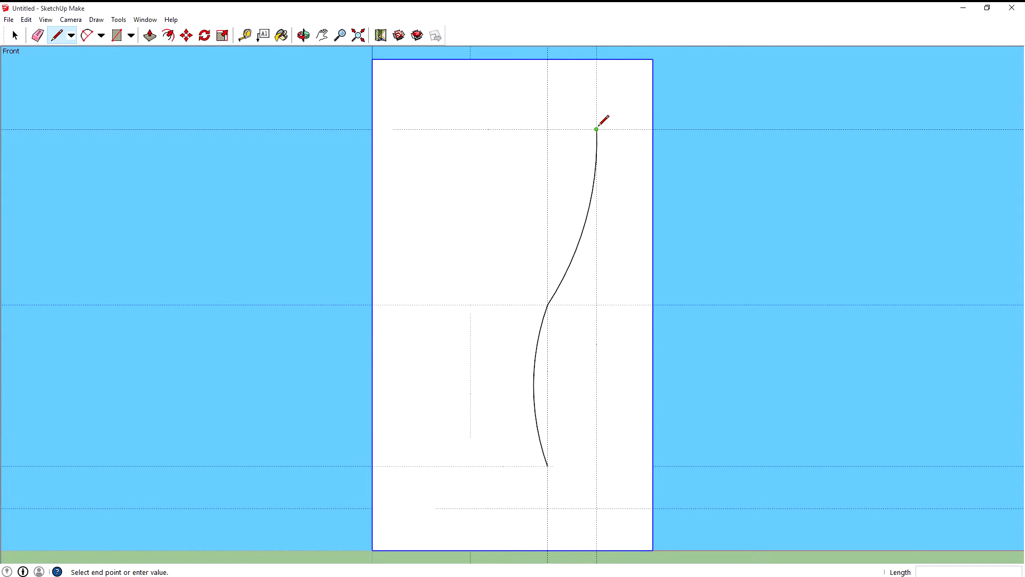
pyautogui.moveTo(399, 129)
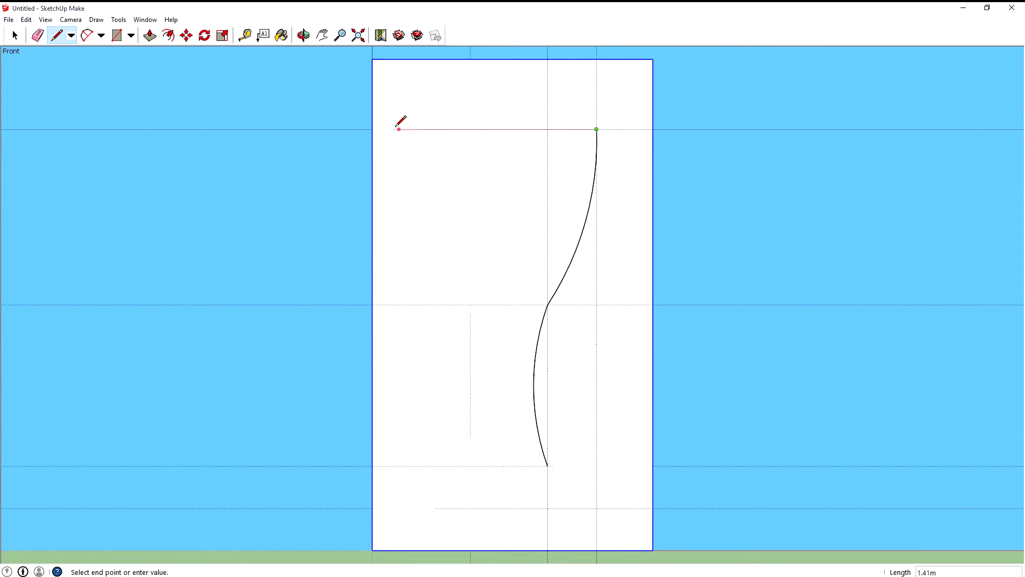
pyautogui.moveTo(456, 128)
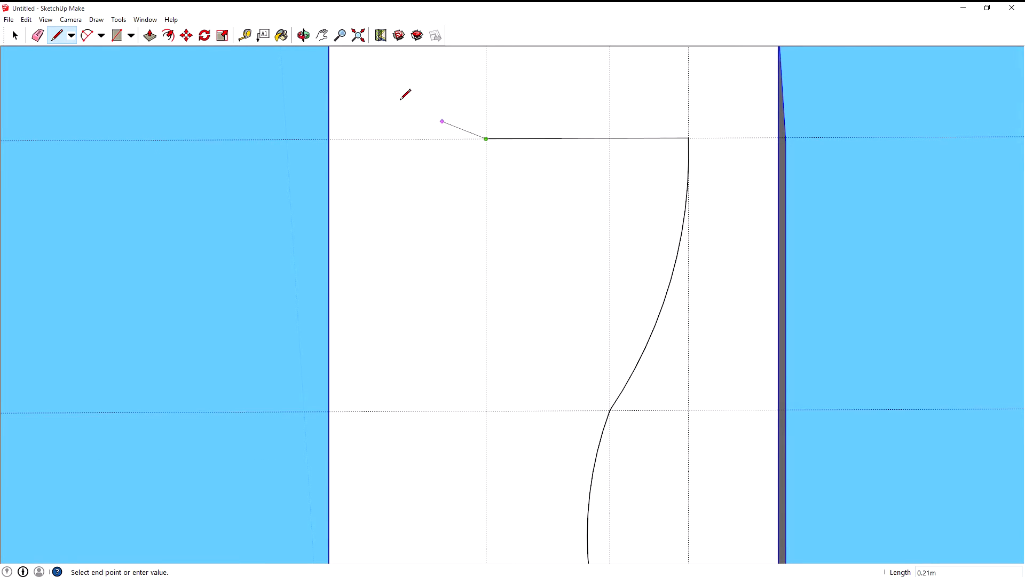
pyautogui.moveTo(336, 98)
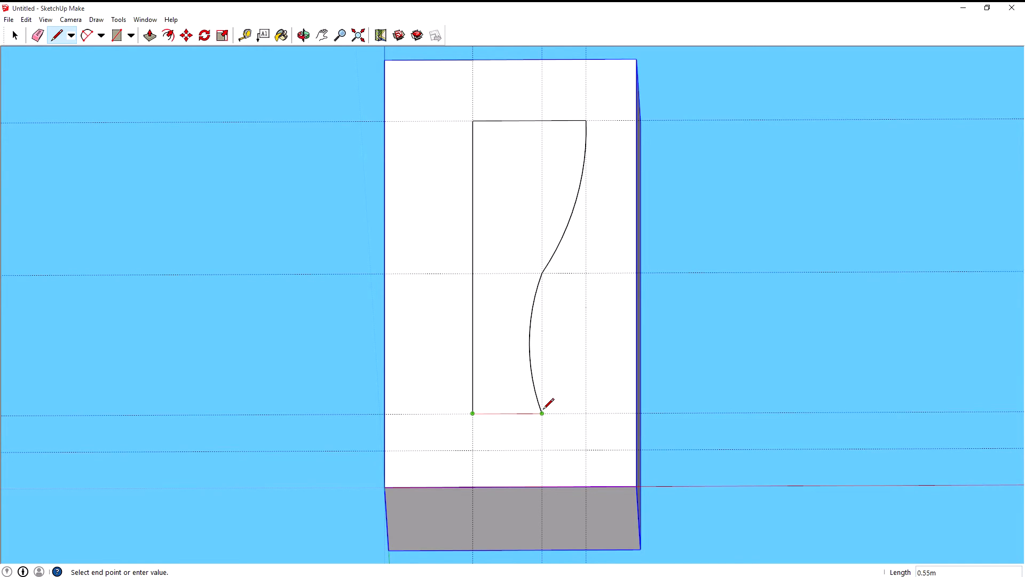
pyautogui.click(541, 414)
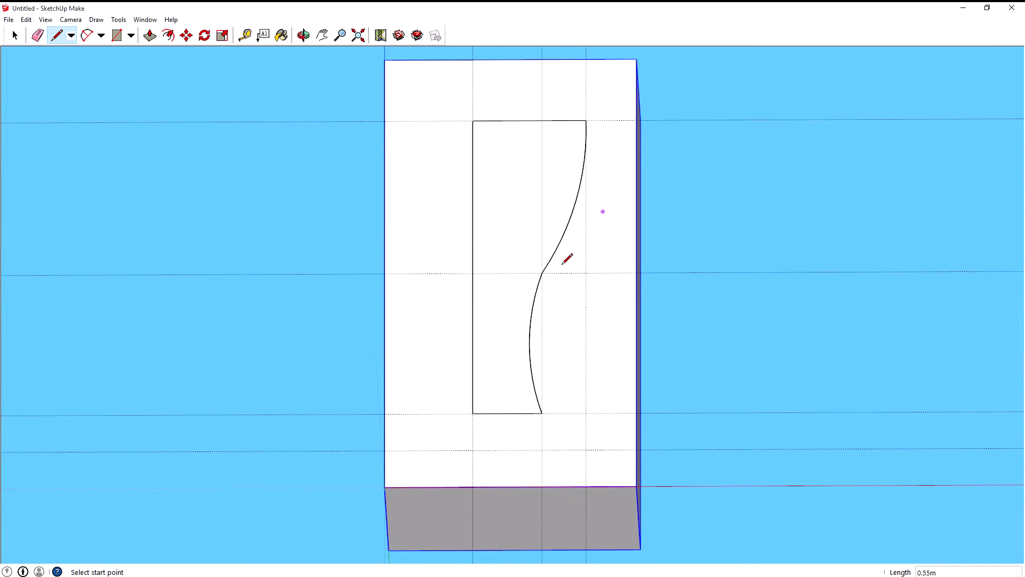
pyautogui.moveTo(547, 316)
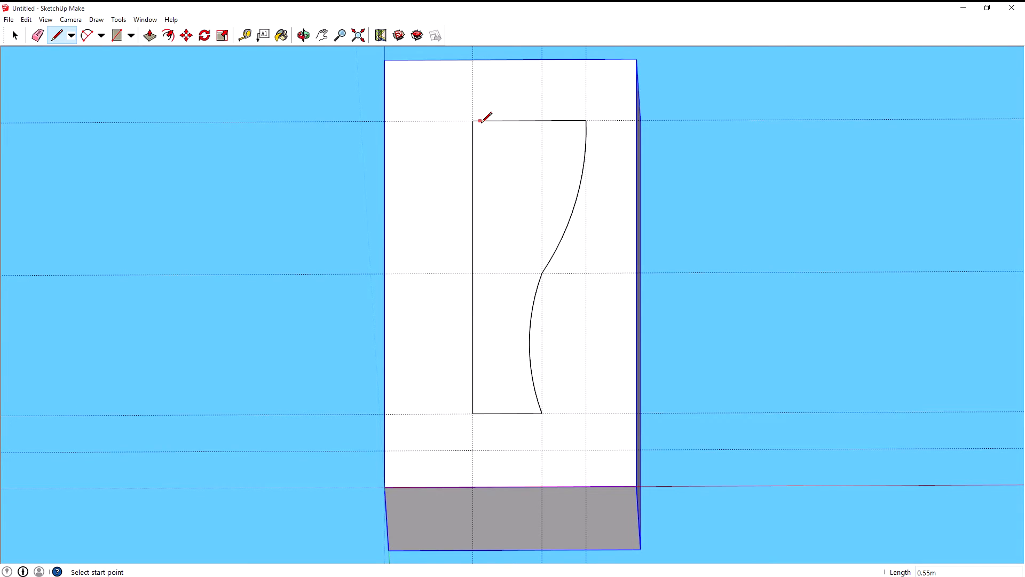
# Erase the guide lines around the profile, leaving the closed outline alone
pyautogui.click(13, 36)
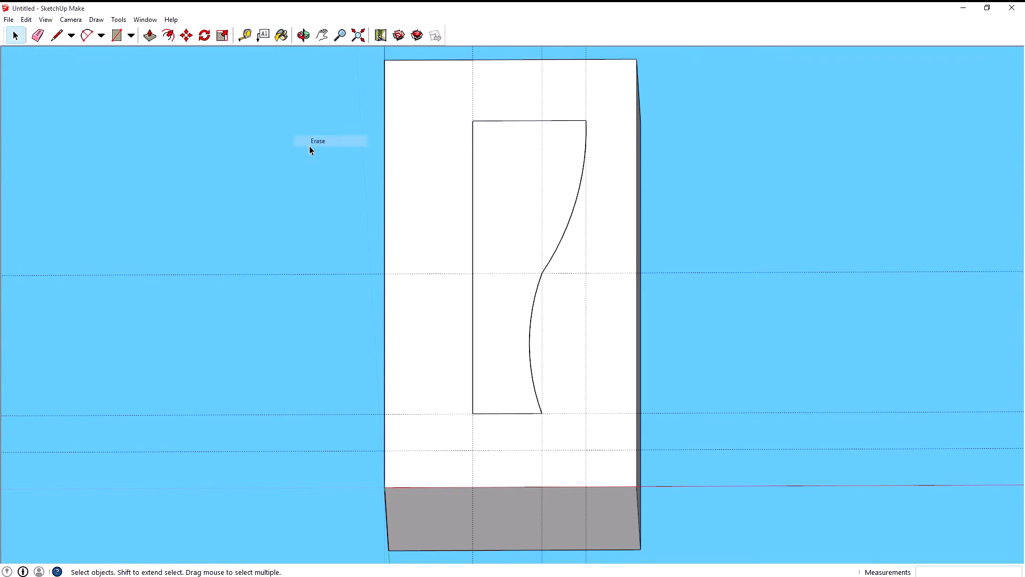
pyautogui.moveTo(302, 398)
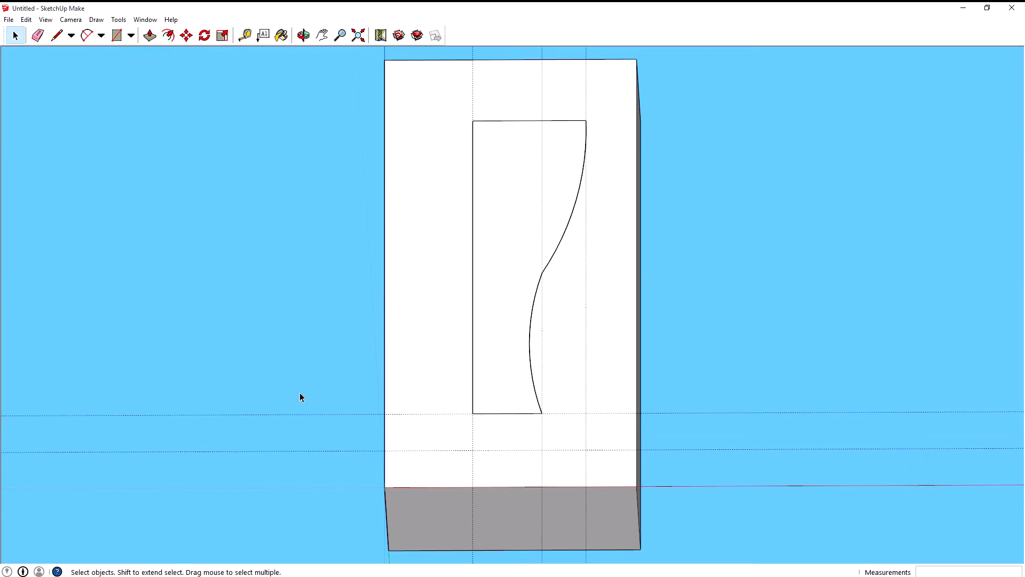
pyautogui.rightClick(301, 398)
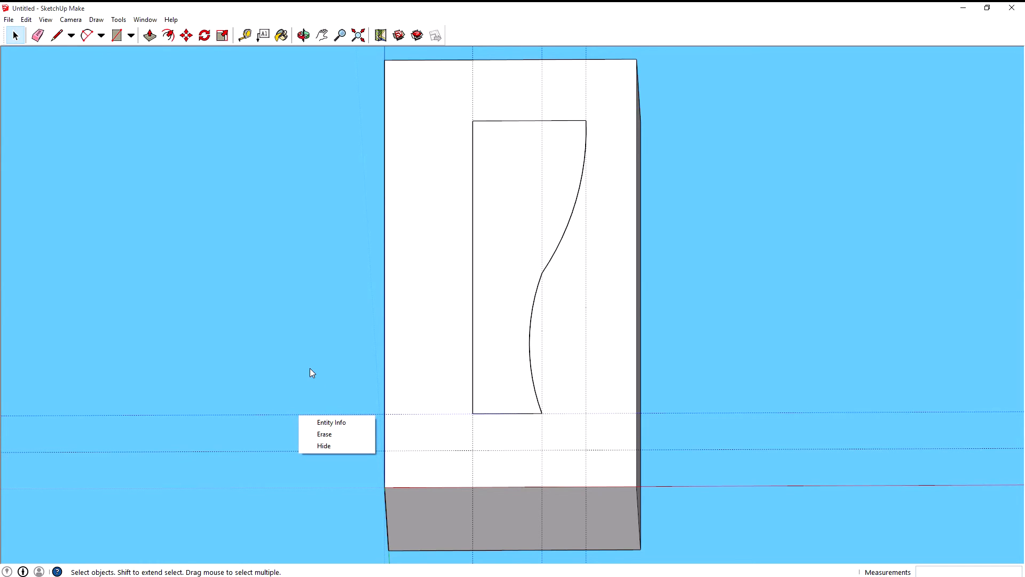
pyautogui.click(38, 35)
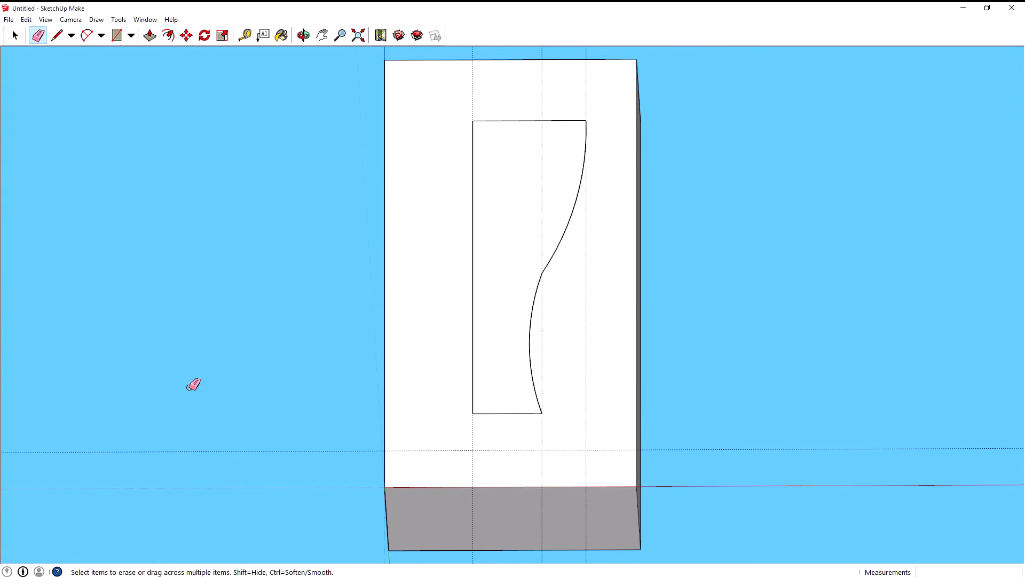
pyautogui.moveTo(520, 151)
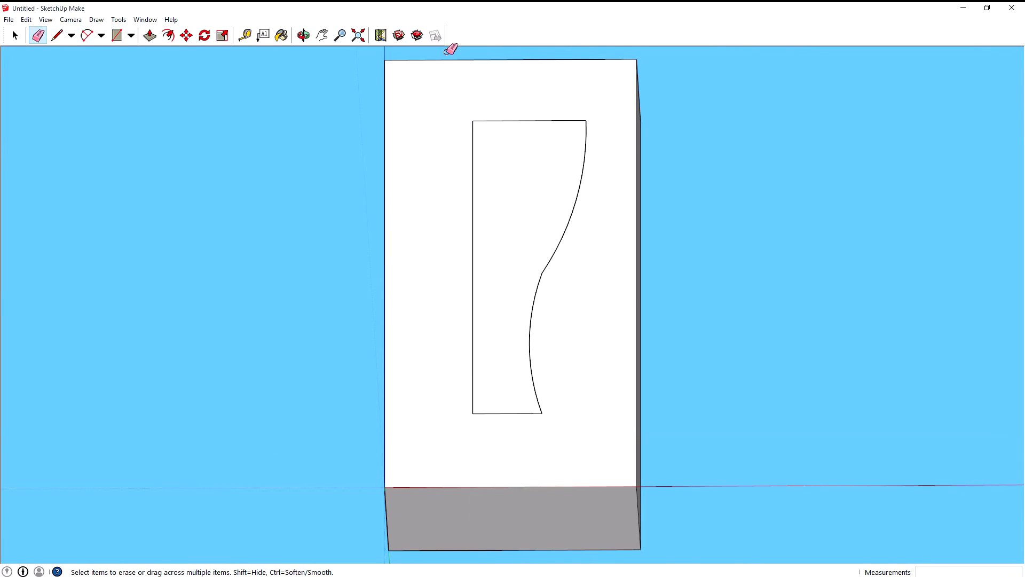
pyautogui.click(14, 35)
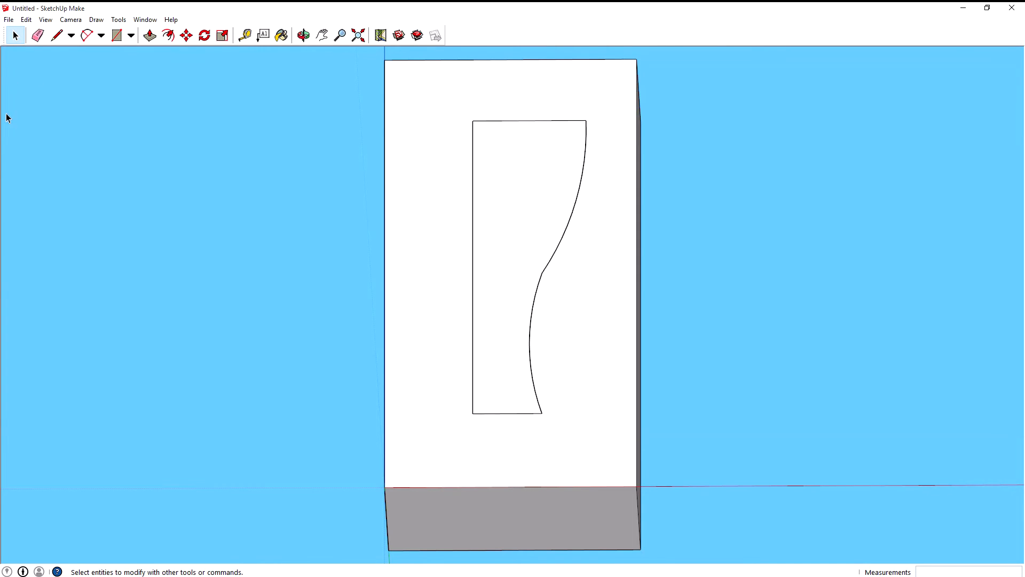
pyautogui.click(25, 20)
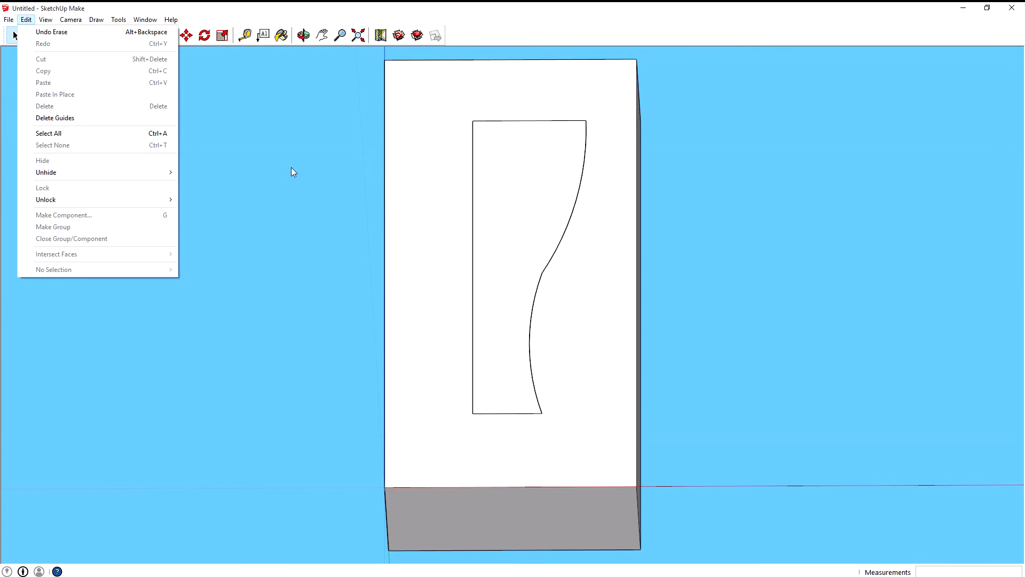
# Remove all guide lines via Edit > Delete Guides and return to selecting
pyautogui.click(302, 35)
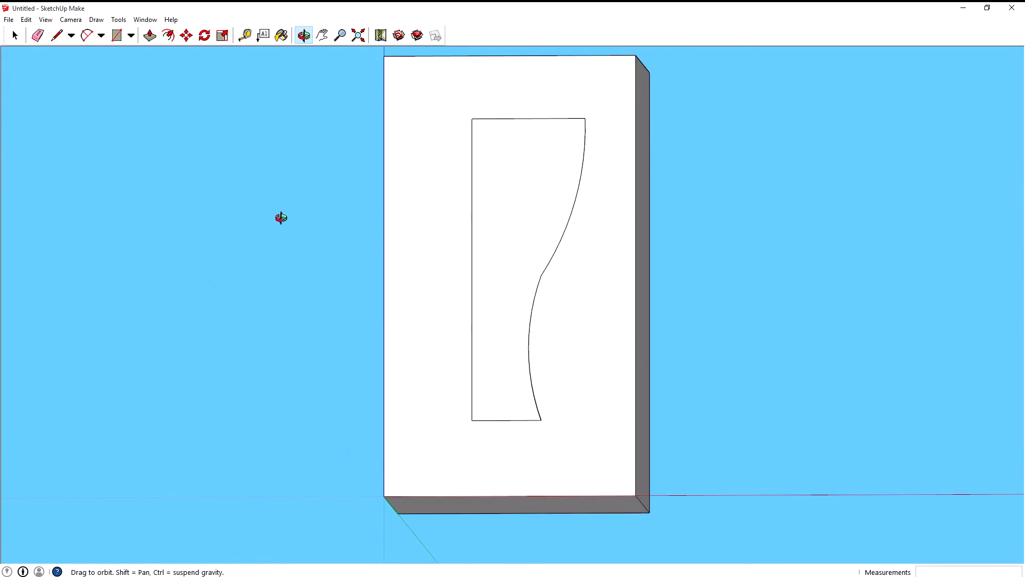
pyautogui.click(14, 36)
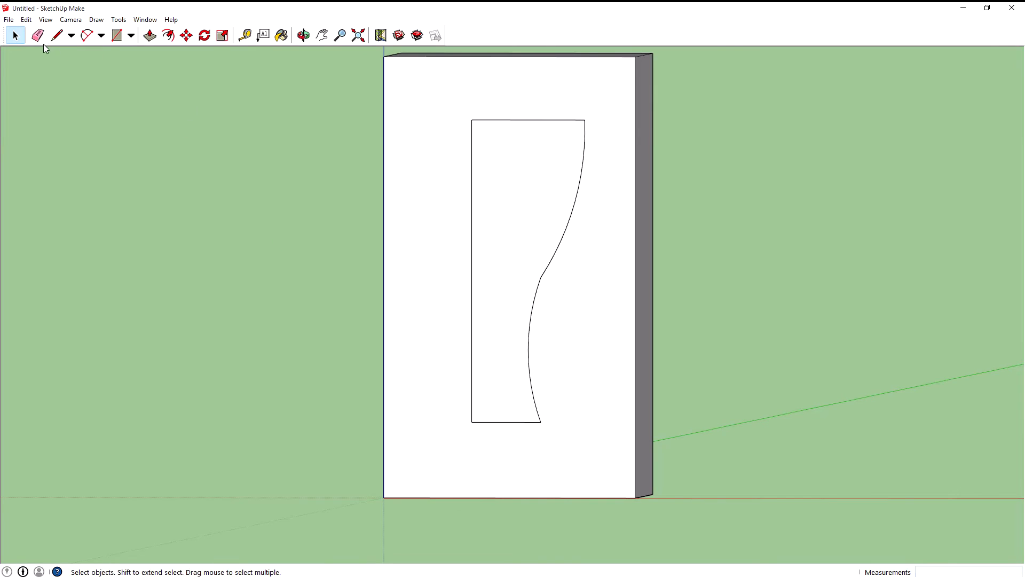
pyautogui.click(38, 35)
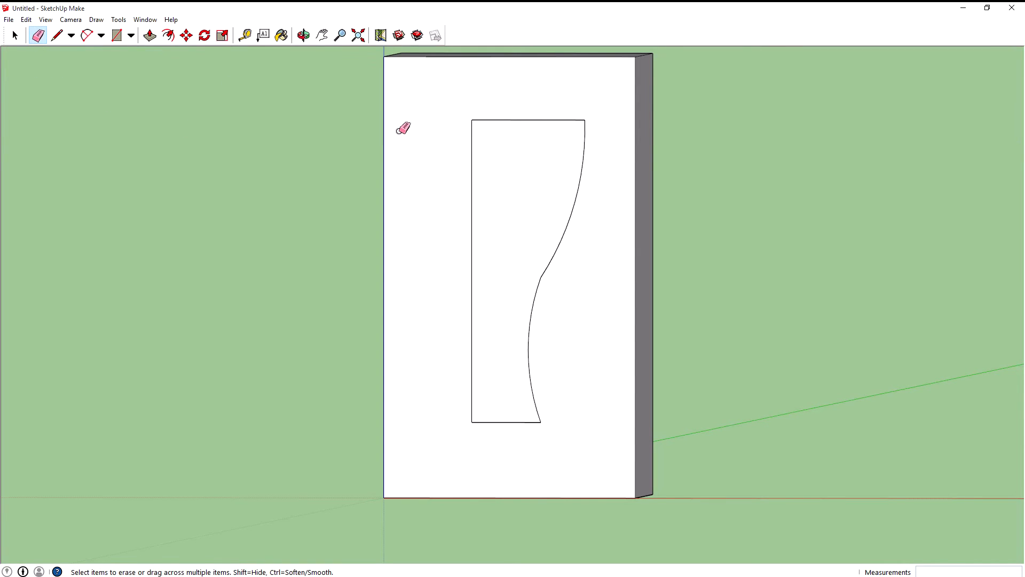
pyautogui.moveTo(429, 107)
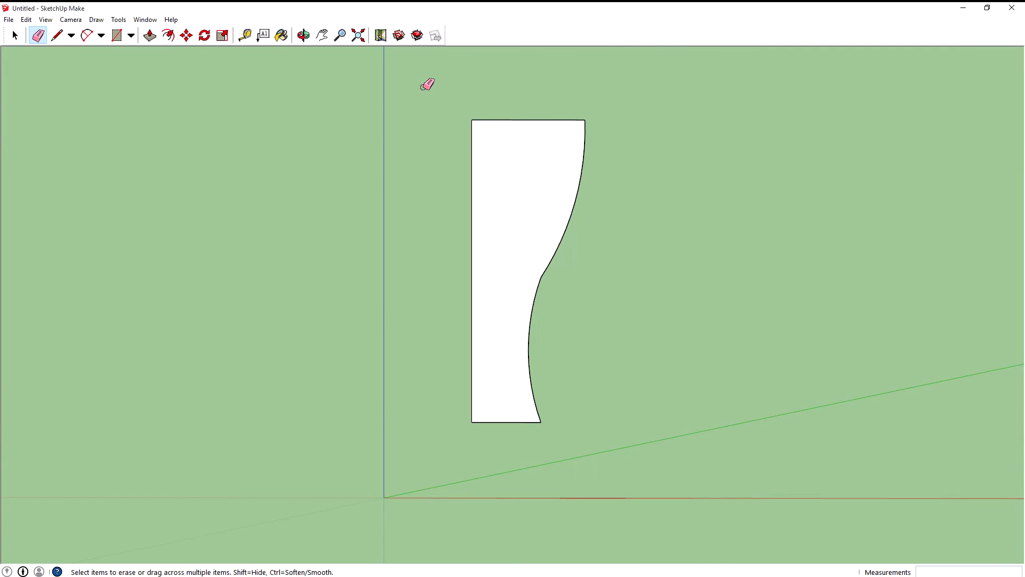
pyautogui.moveTo(47, 50)
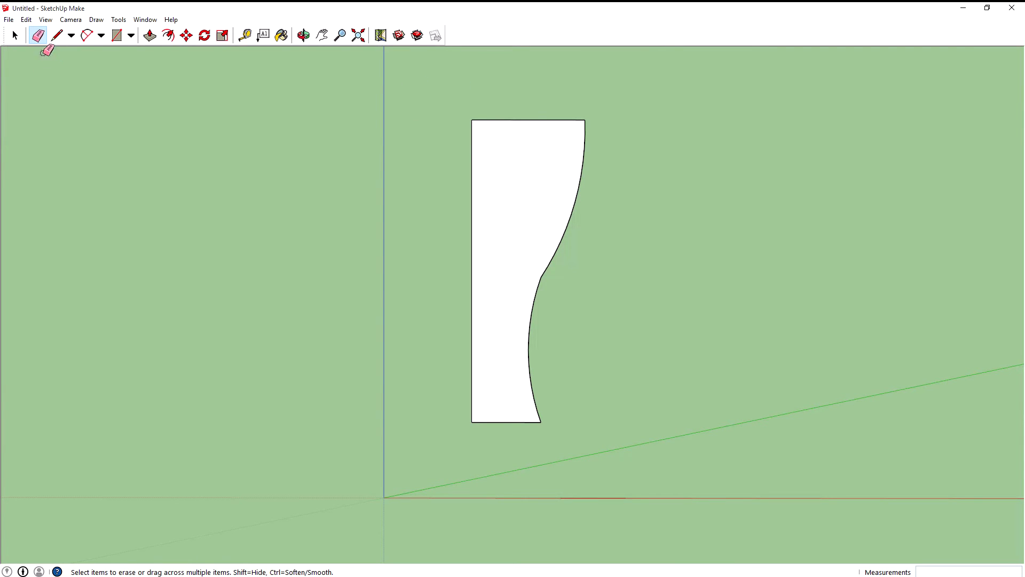
pyautogui.click(303, 36)
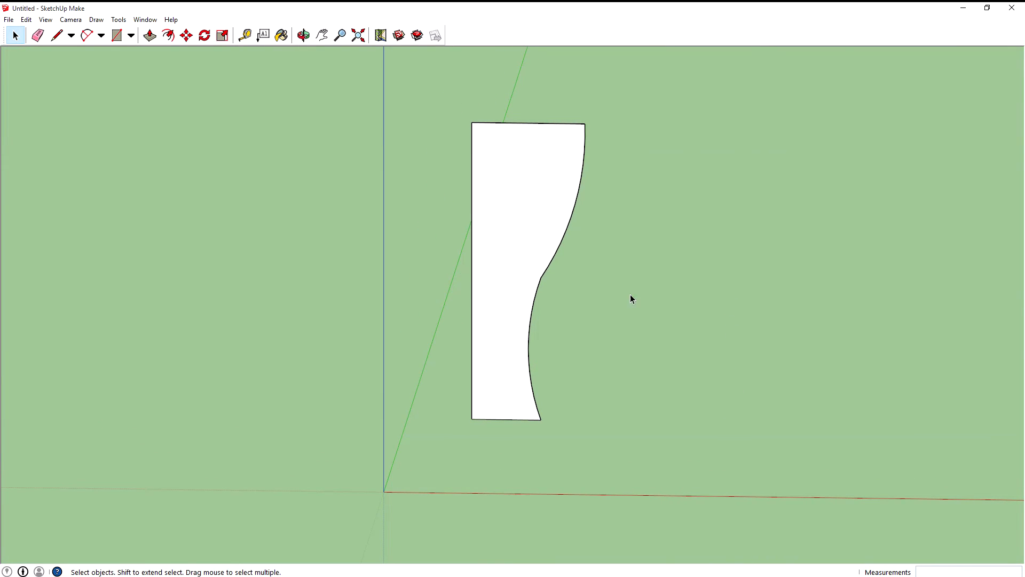
pyautogui.moveTo(137, 104)
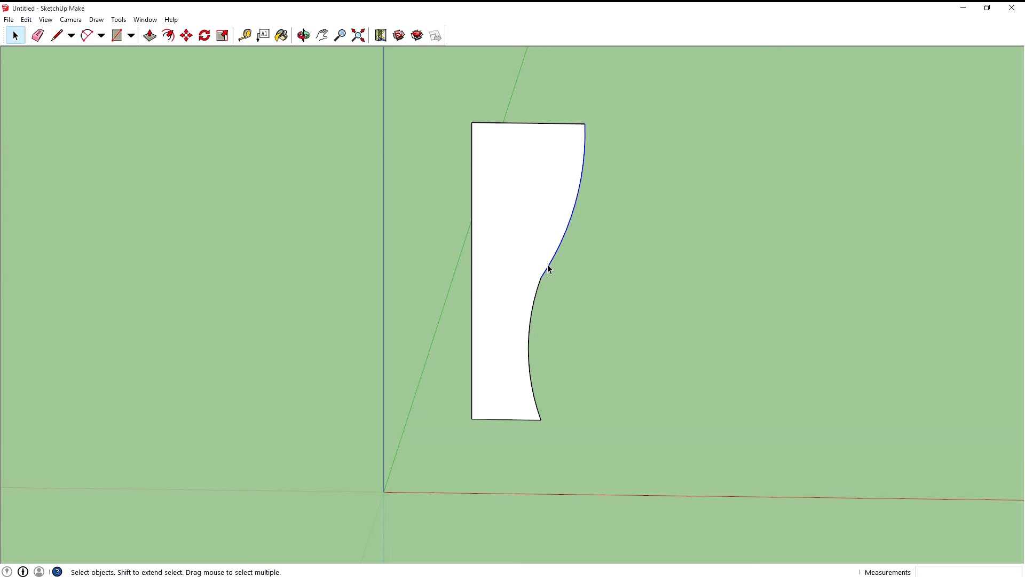
pyautogui.moveTo(543, 288)
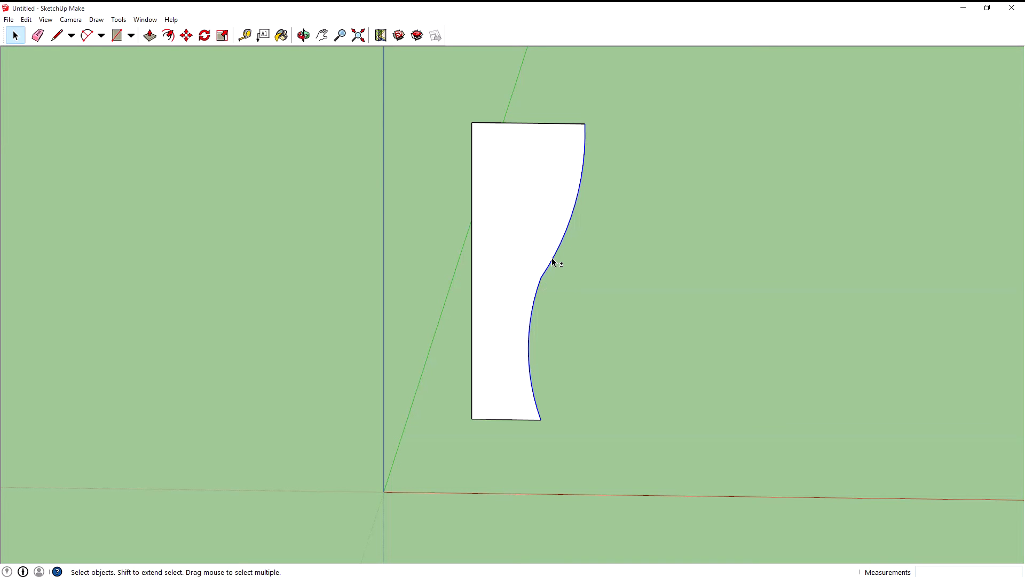
pyautogui.moveTo(545, 371)
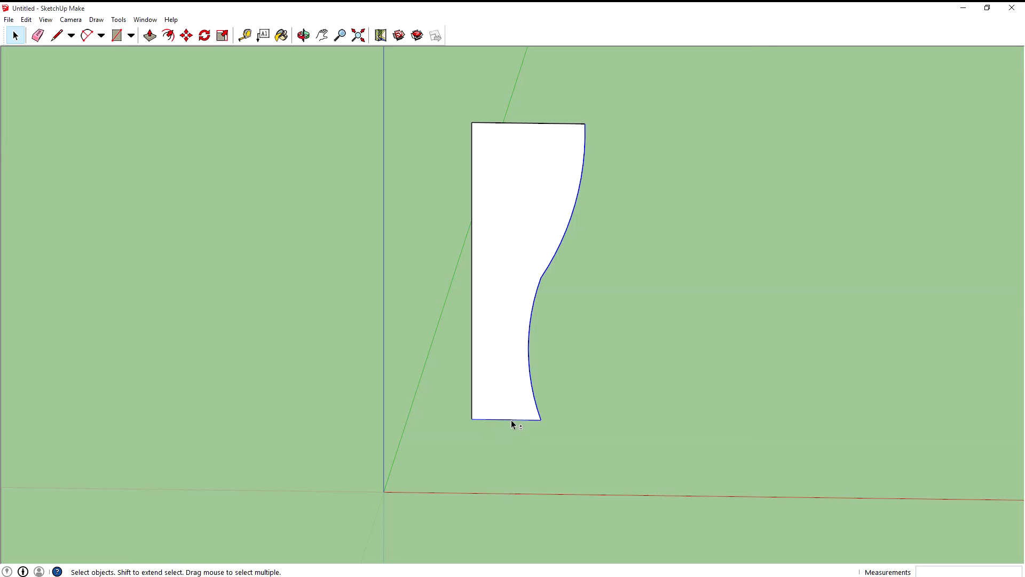
# Offset the selected curved side and base edges outward by 0.1
pyautogui.click(168, 35)
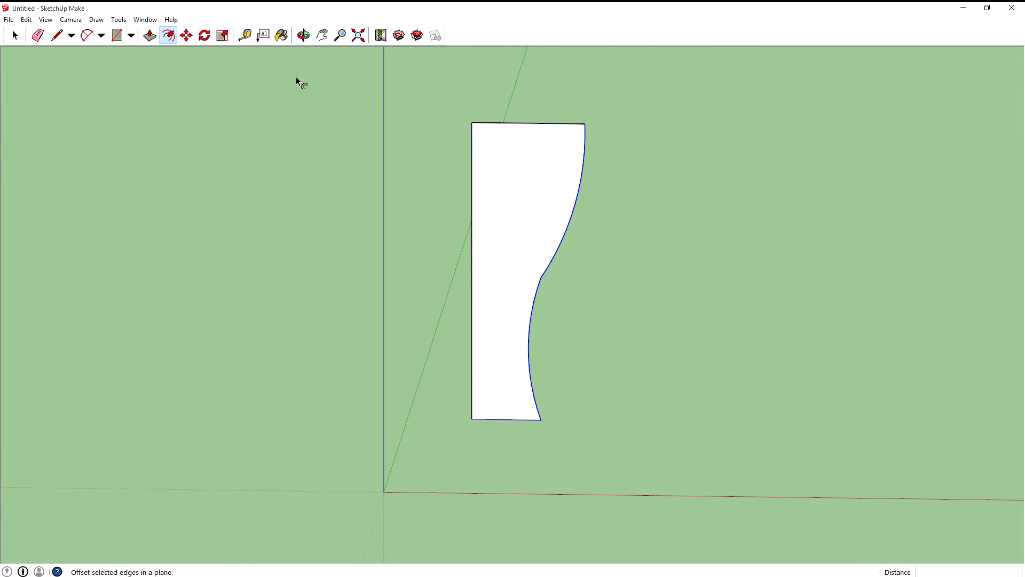
pyautogui.moveTo(578, 209)
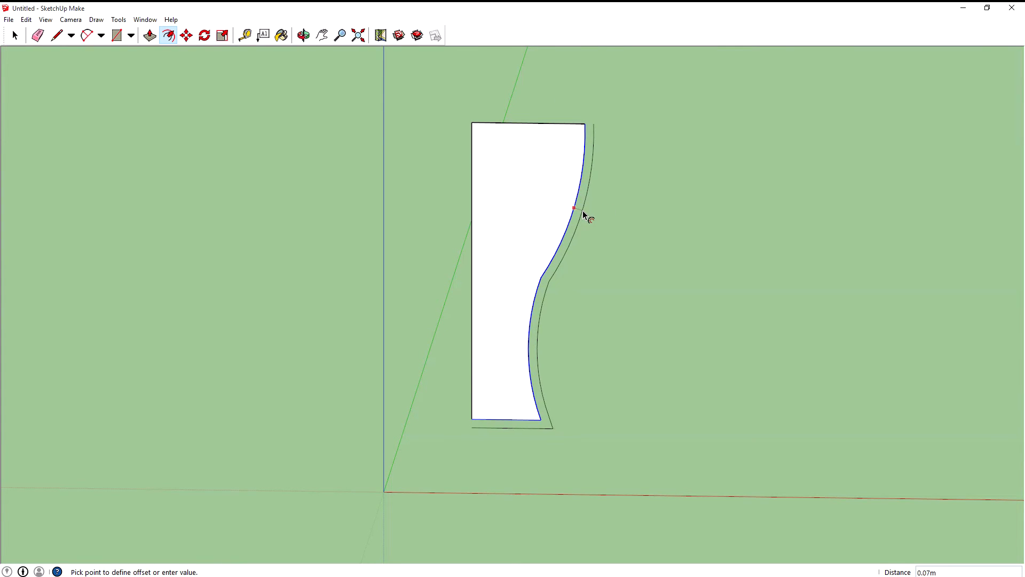
pyautogui.moveTo(677, 247)
pyautogui.write('.1')
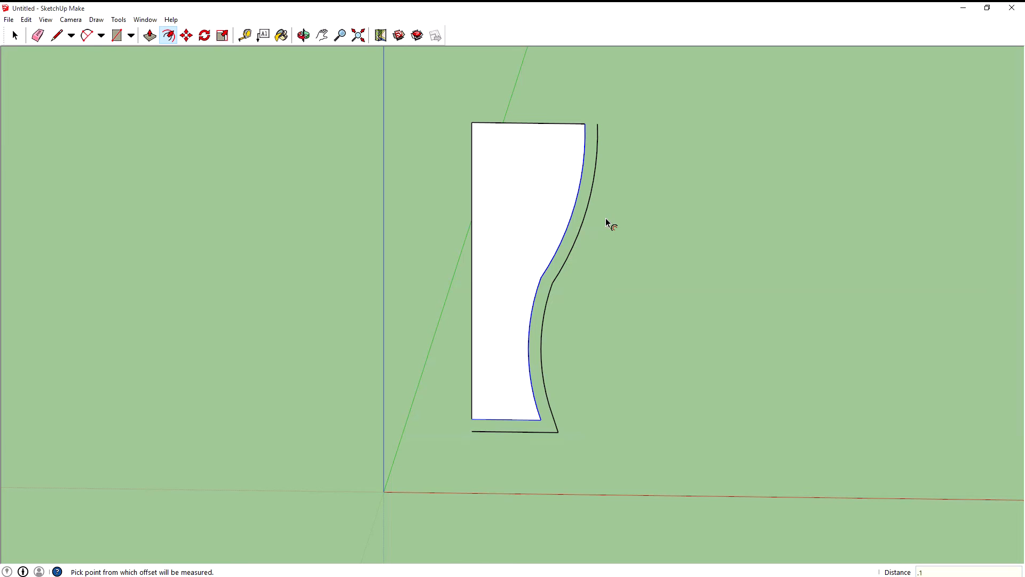
pyautogui.moveTo(678, 127)
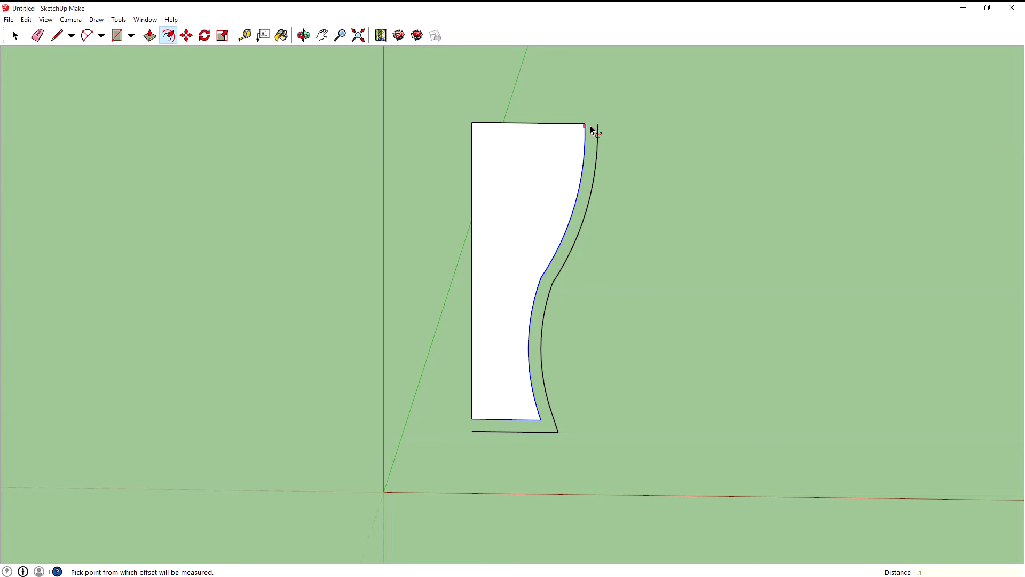
pyautogui.moveTo(592, 130)
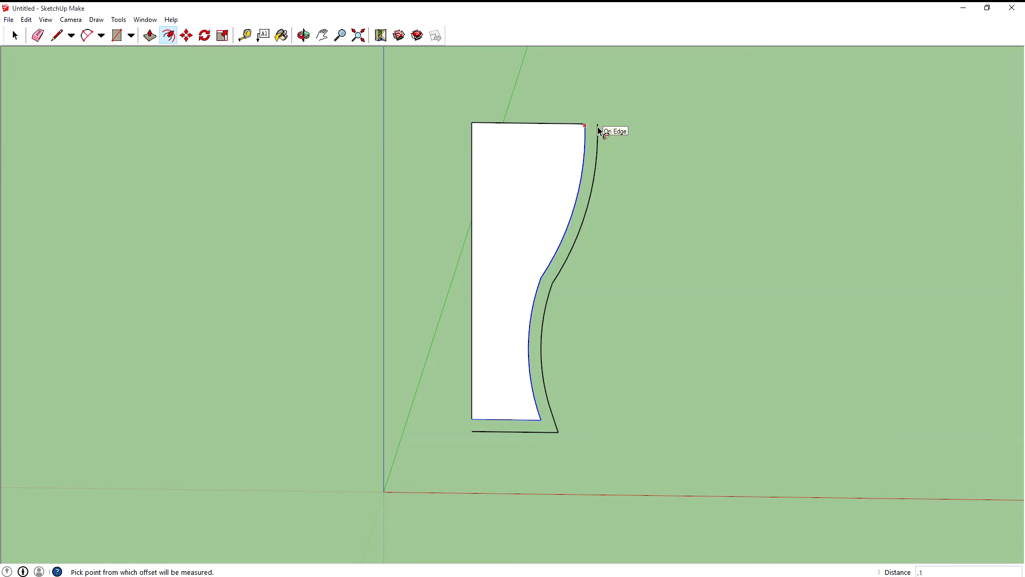
pyautogui.moveTo(524, 130)
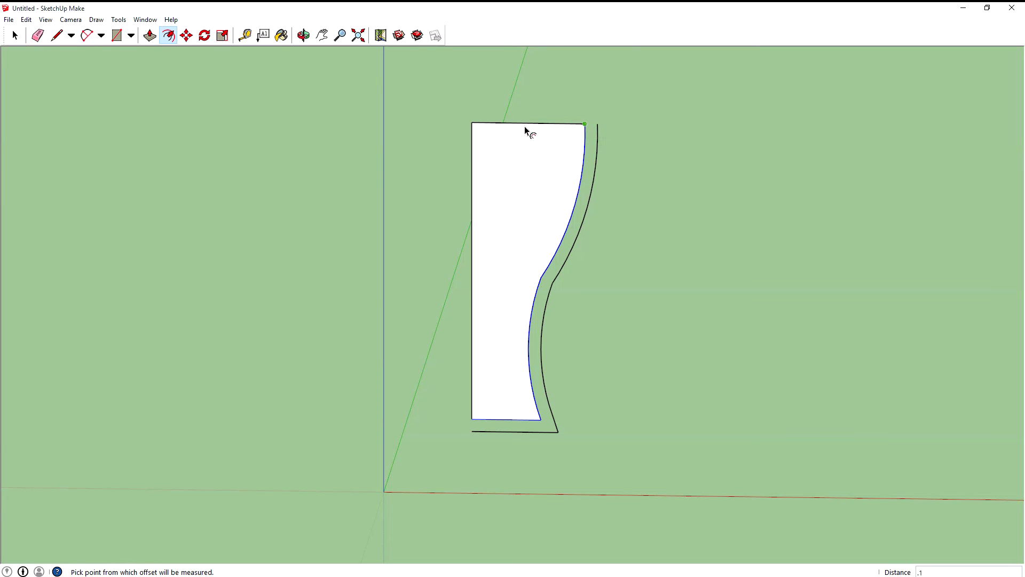
pyautogui.moveTo(57, 36)
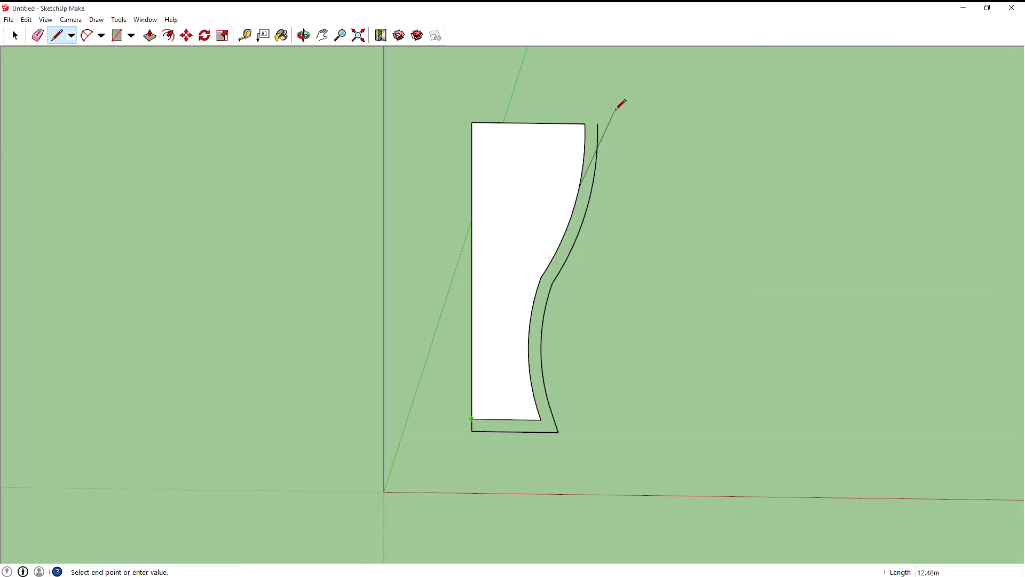
# Join the offset outline's end to the original profile, closing the thin band
pyautogui.click(584, 124)
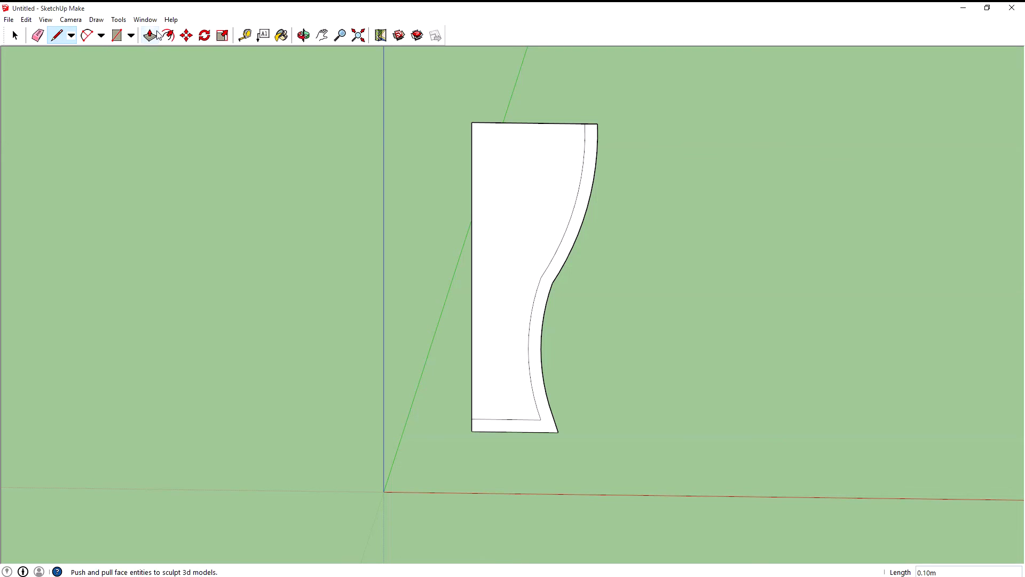
pyautogui.click(37, 36)
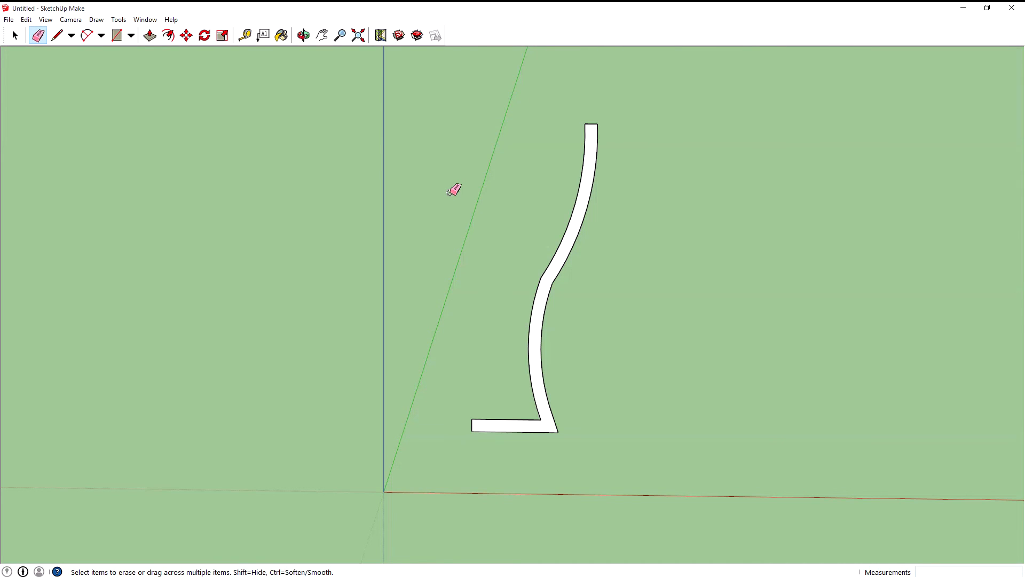
pyautogui.moveTo(447, 211)
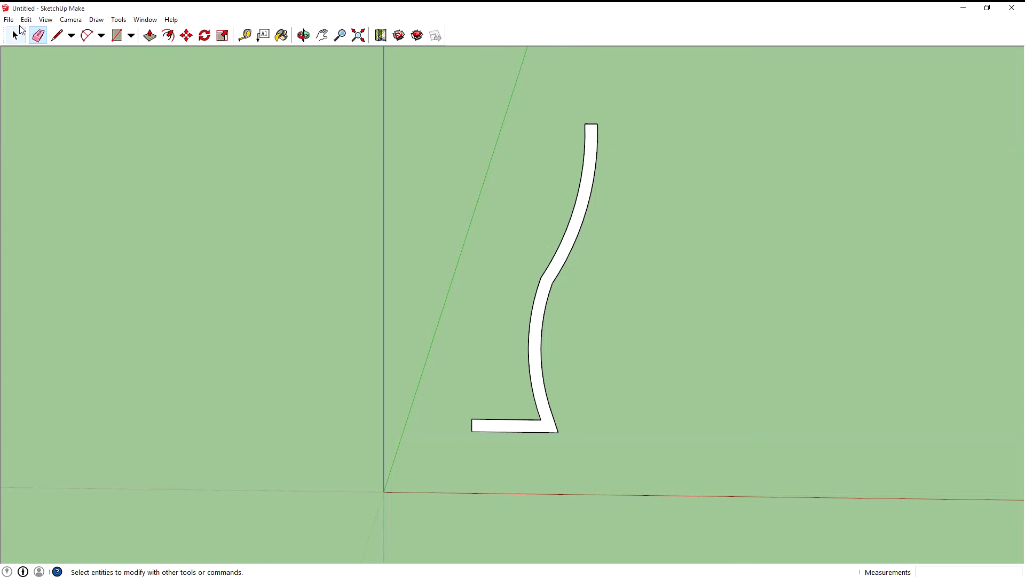
# Finish erasing the inner profile edges, leaving only the thin cup-edge band
pyautogui.click(14, 35)
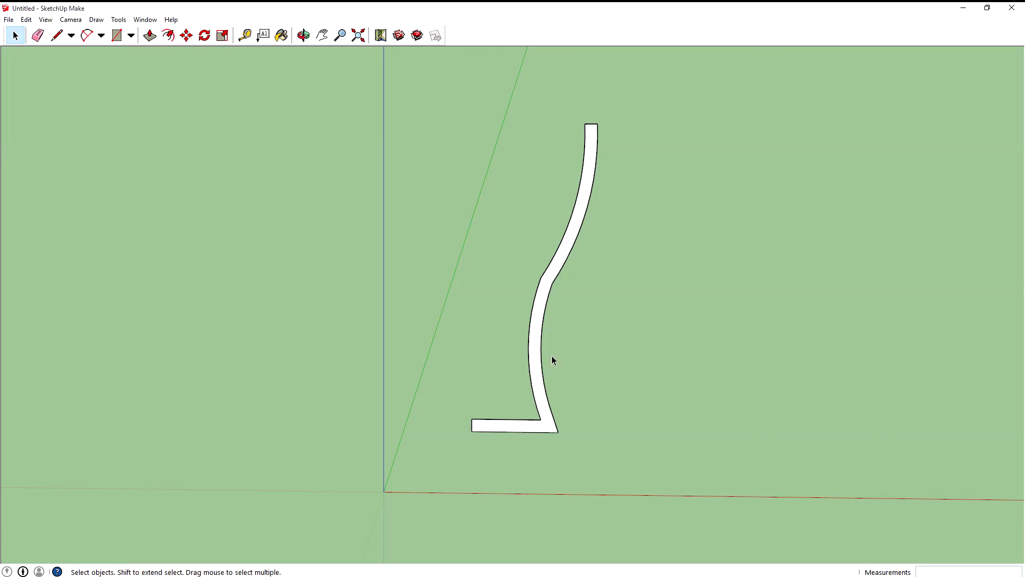
pyautogui.moveTo(482, 278)
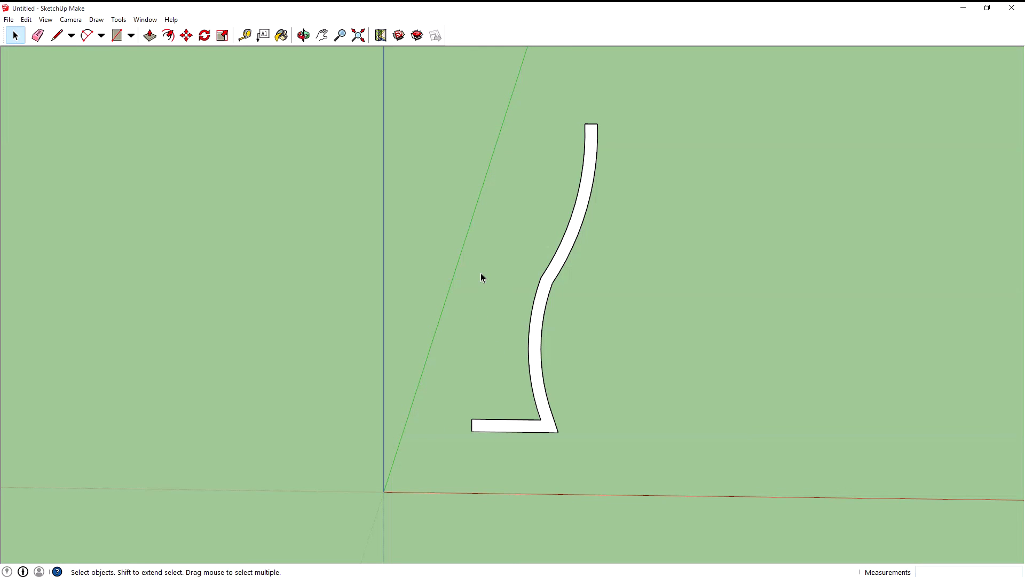
pyautogui.moveTo(400, 148)
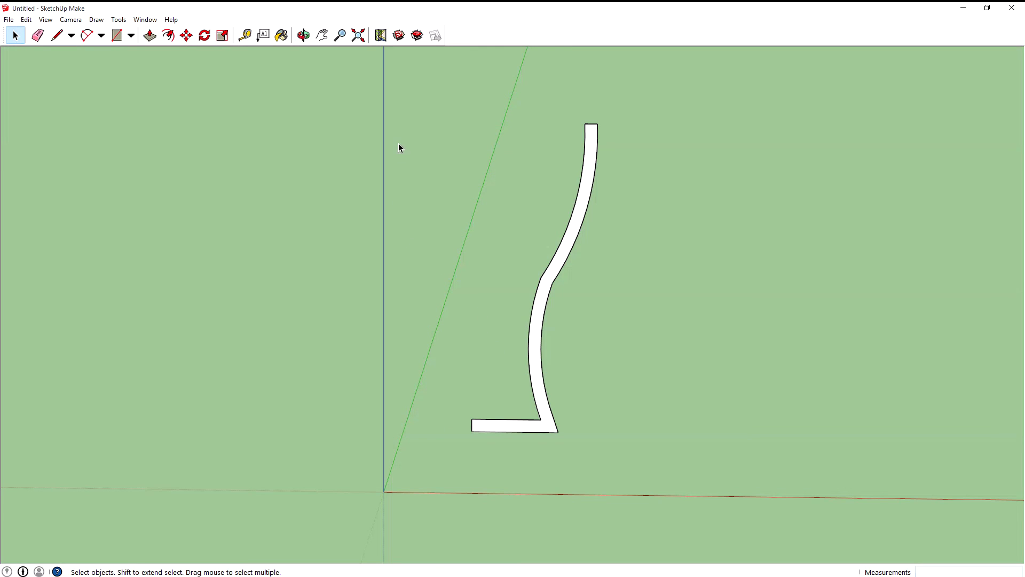
pyautogui.moveTo(510, 419)
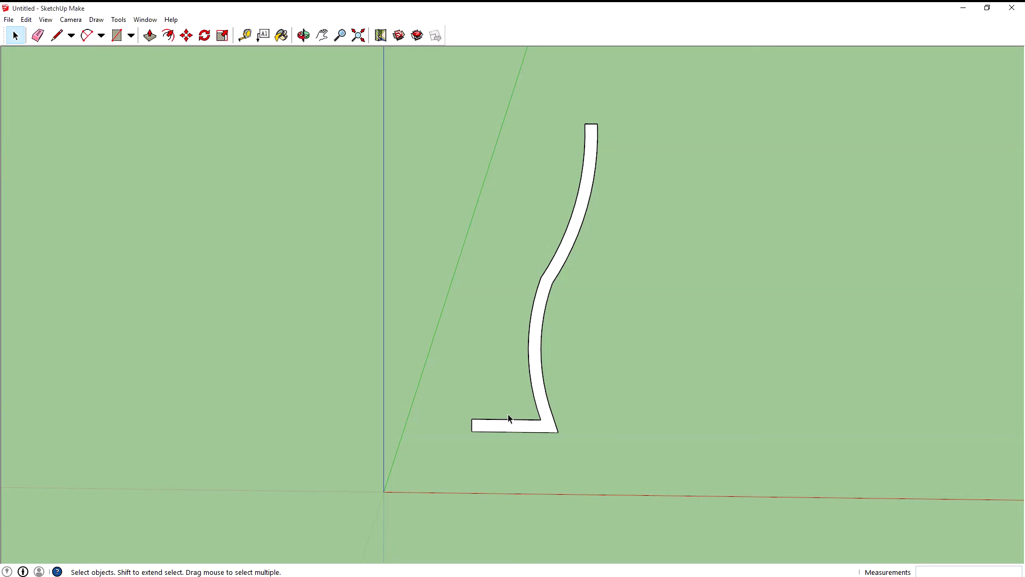
pyautogui.moveTo(487, 412)
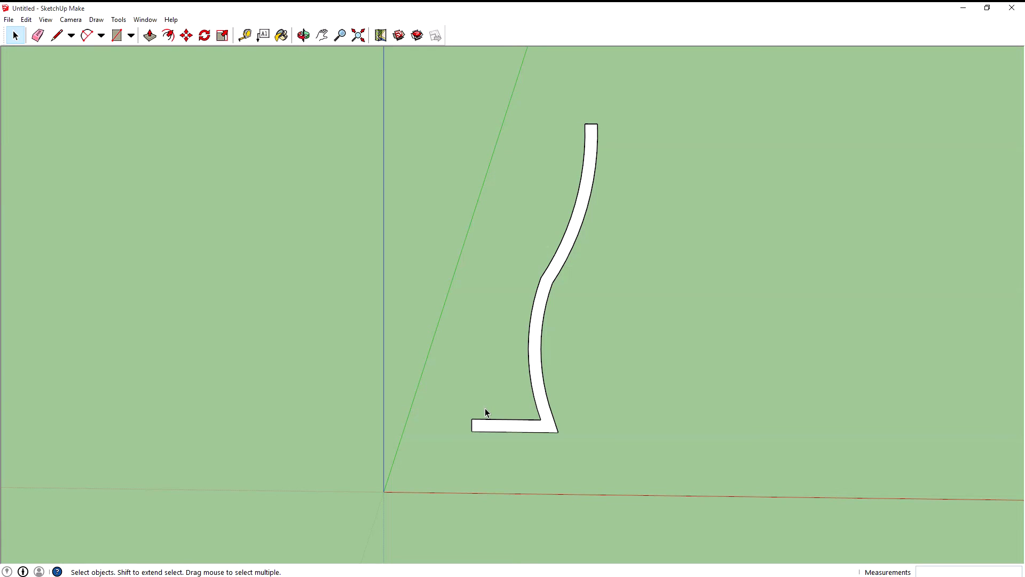
pyautogui.moveTo(605, 276)
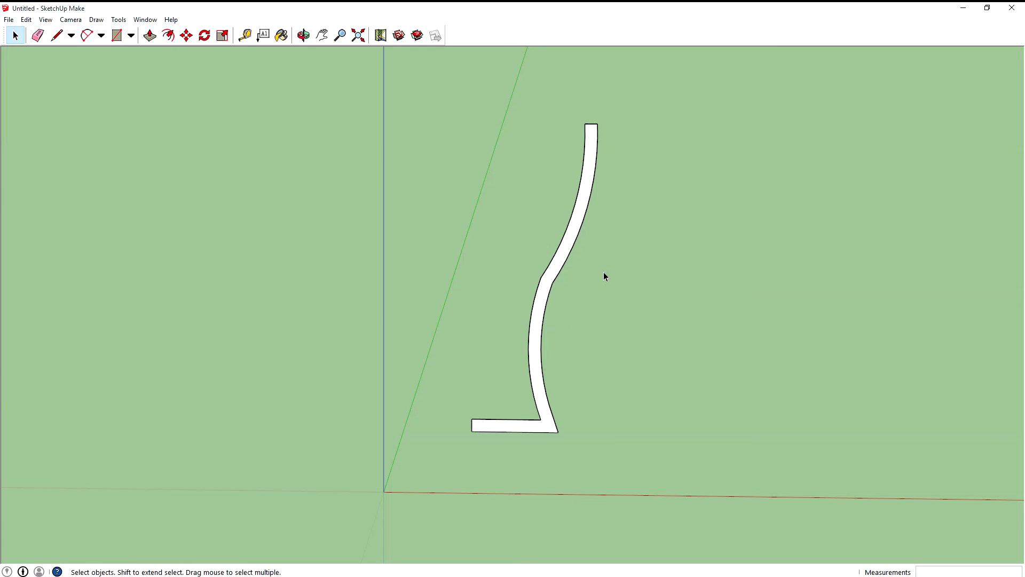